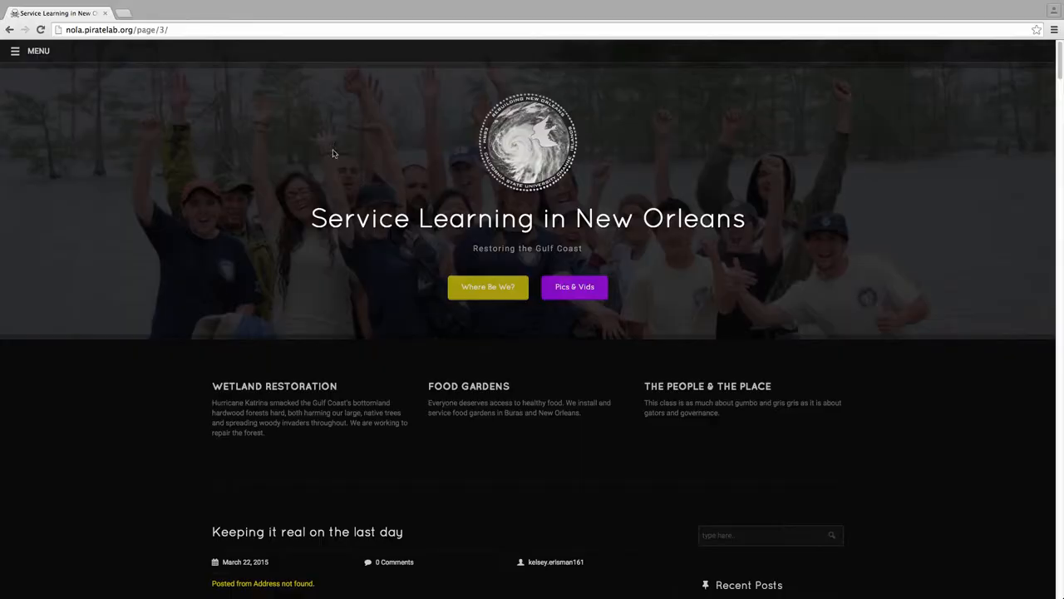
mouse_move(165, 140)
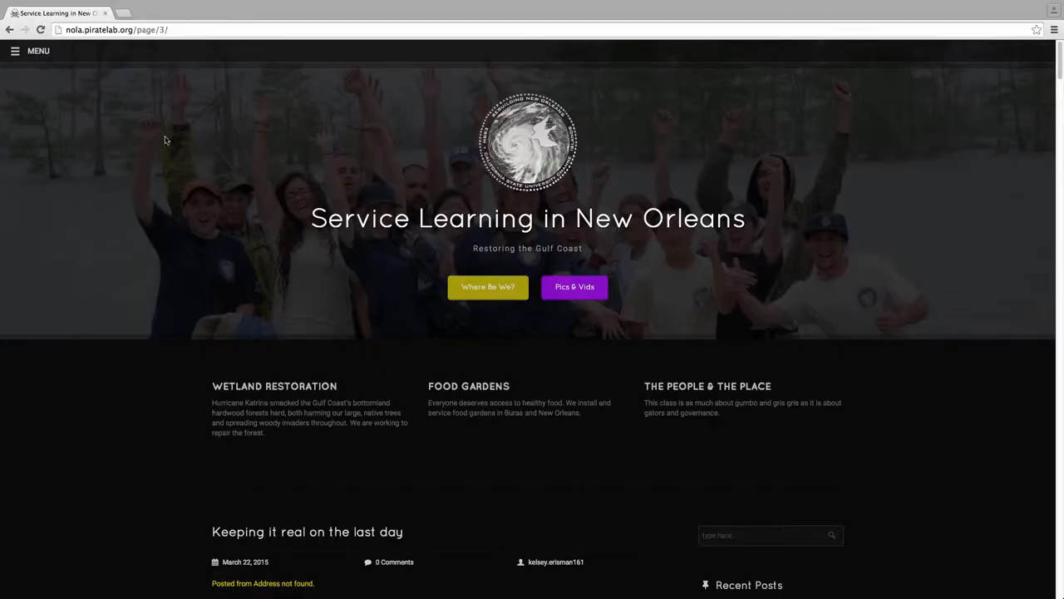
Open the sidebar menu listing Home, About, Course Info, Press and Multimedia
click(15, 51)
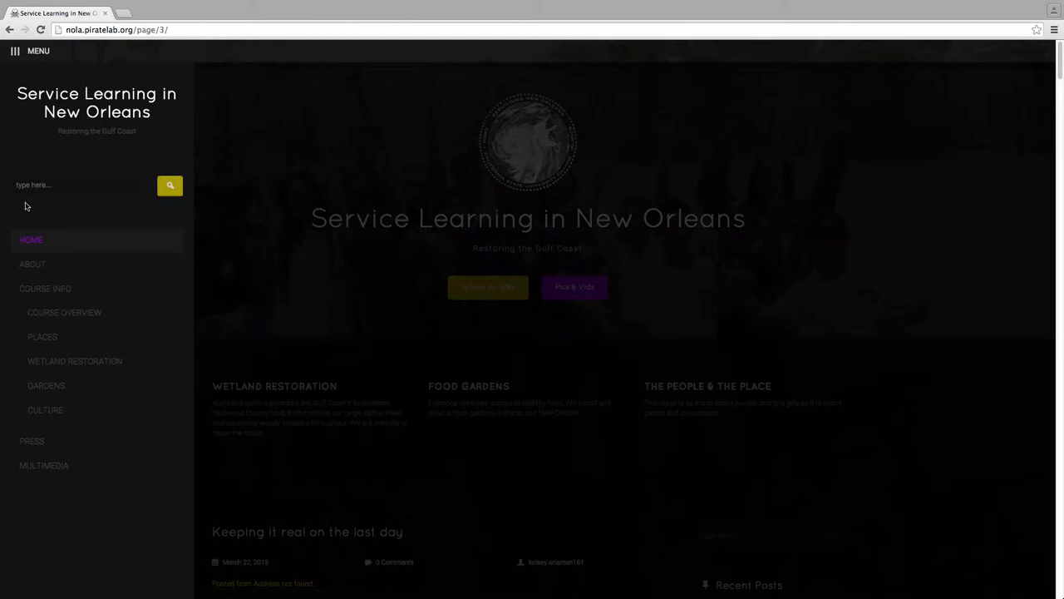
mouse_move(34, 240)
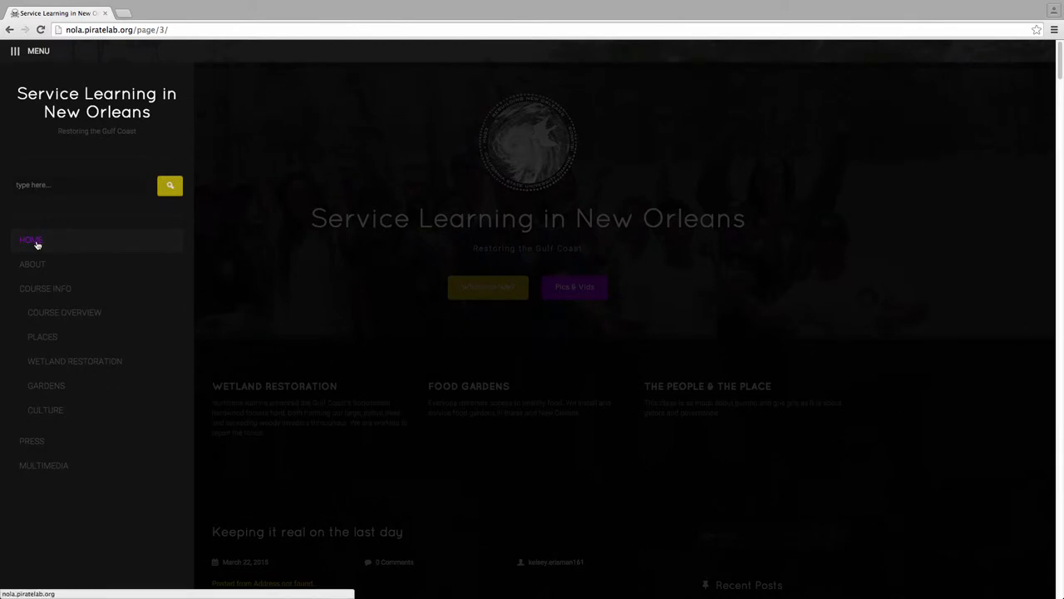
mouse_move(37, 242)
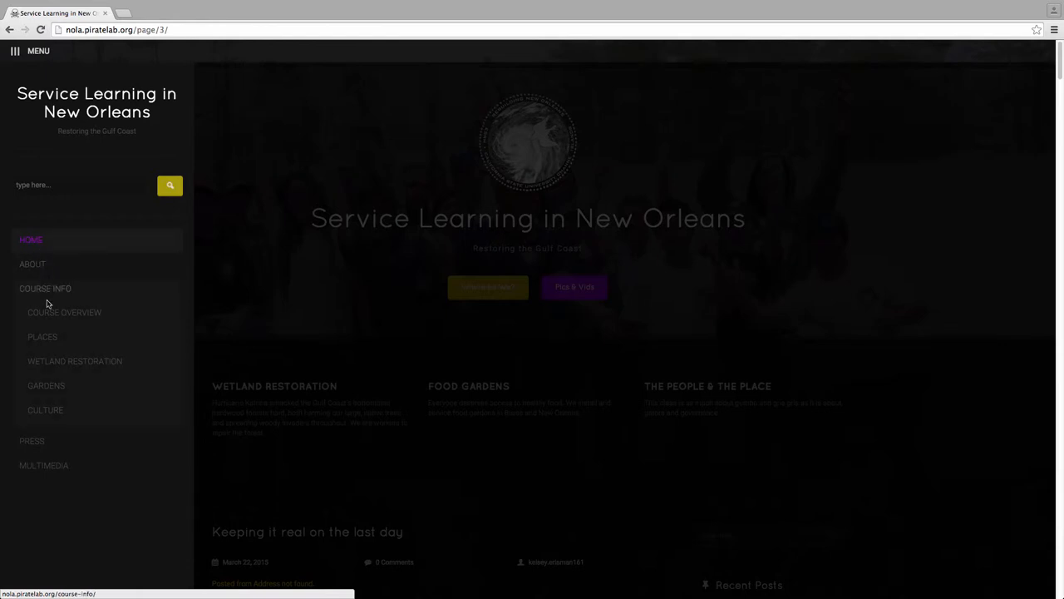
Scroll through the Course Overview page, then go back to the site's home page
click(64, 312)
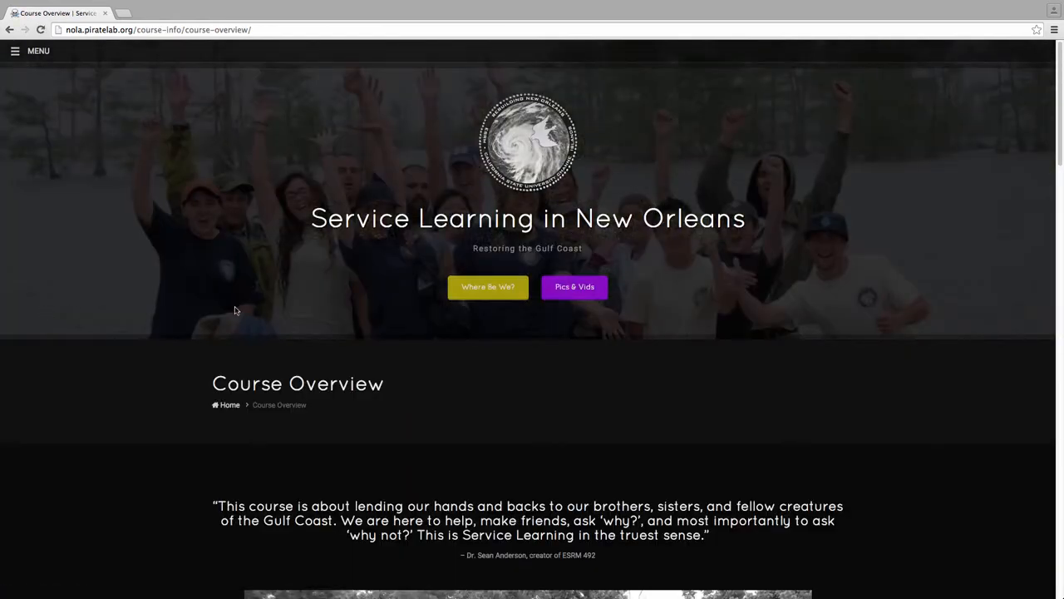
scroll(down, 3)
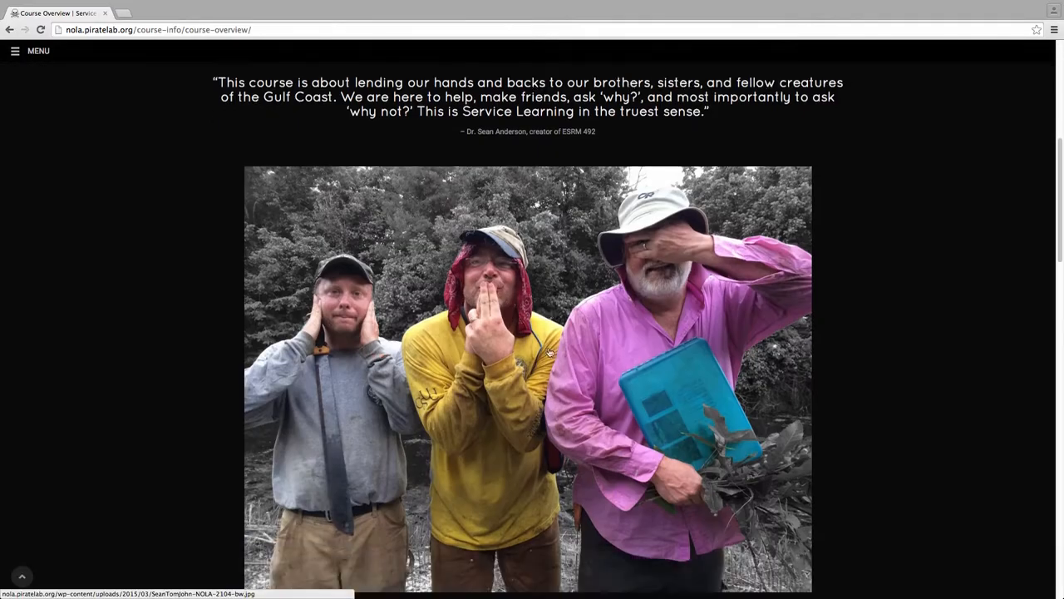
scroll(down, 3)
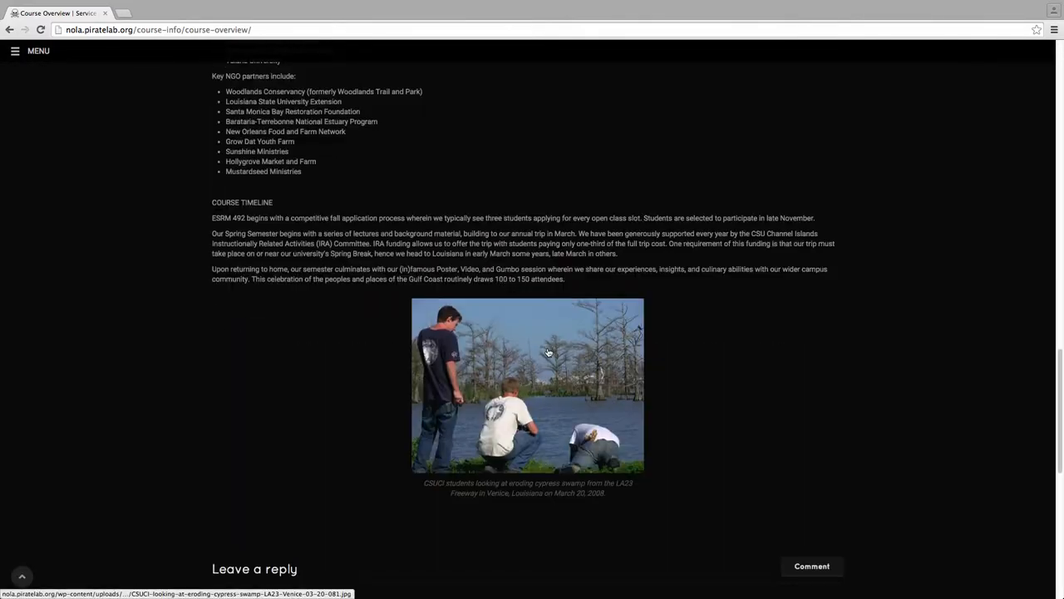
scroll(up, 3)
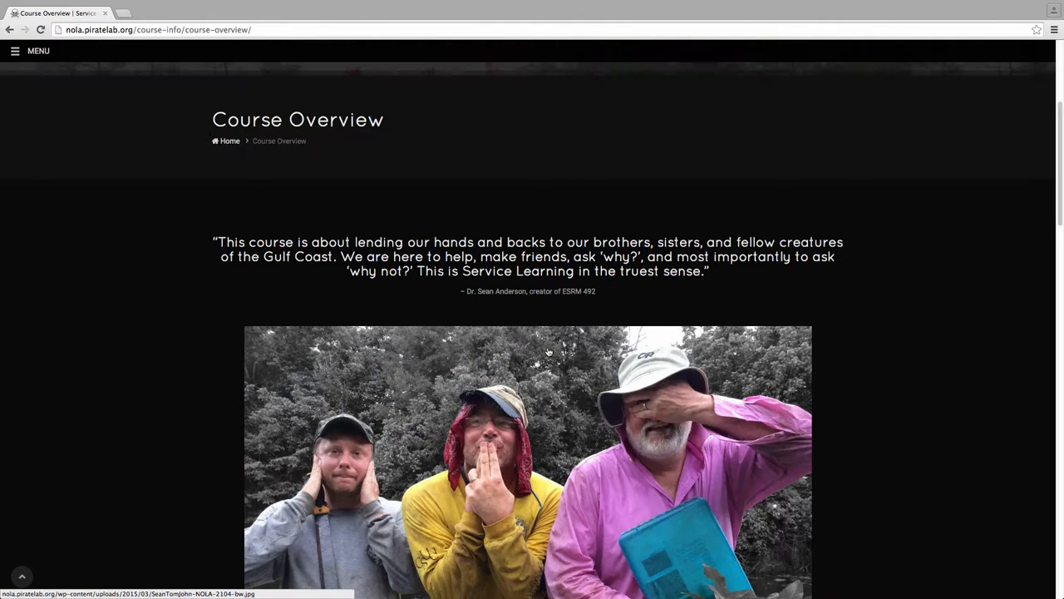
scroll(up, 3)
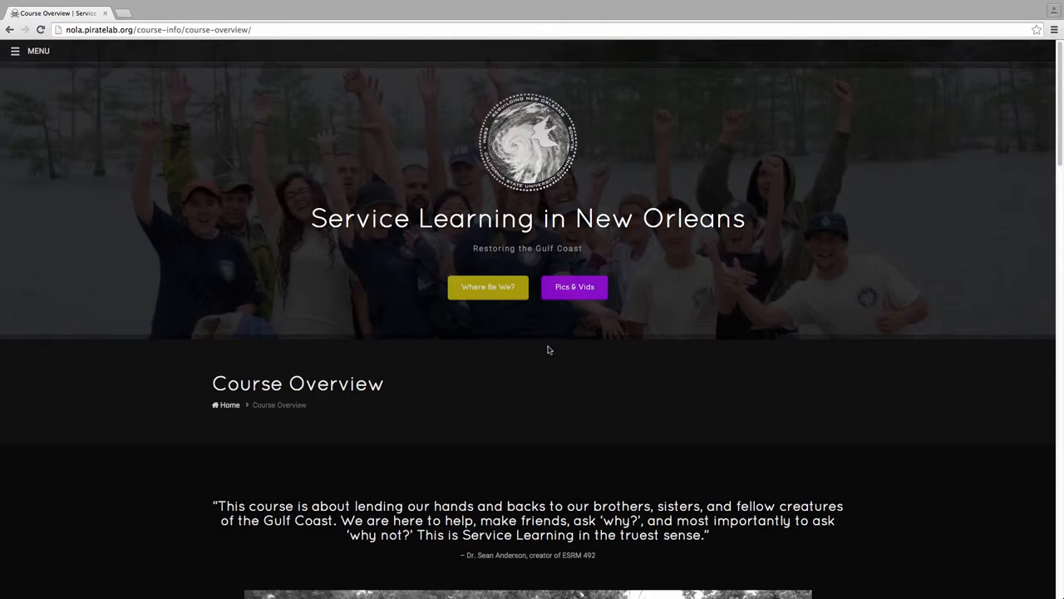
mouse_move(43, 82)
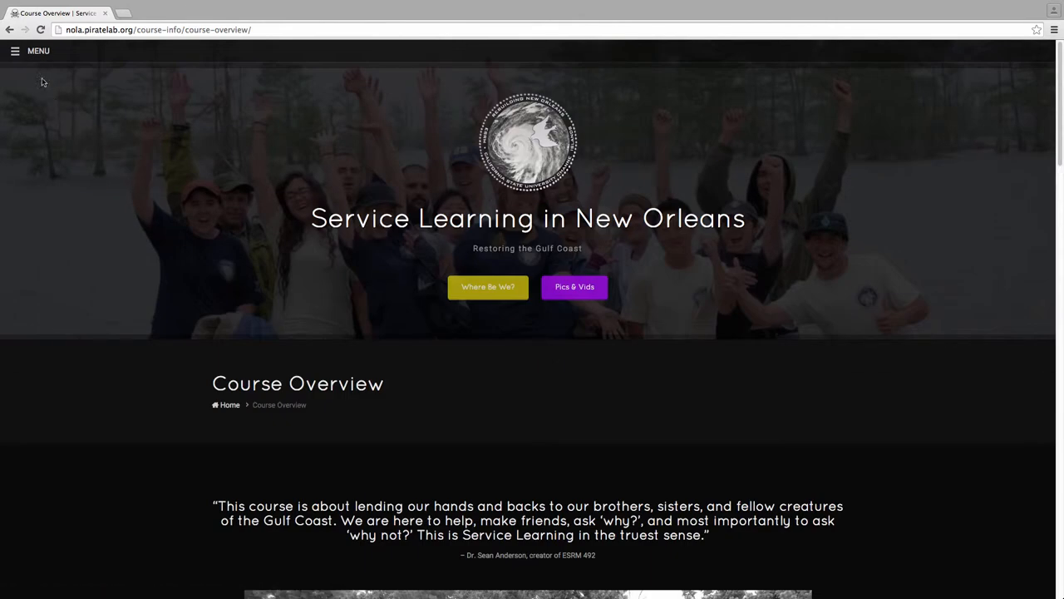
click(15, 51)
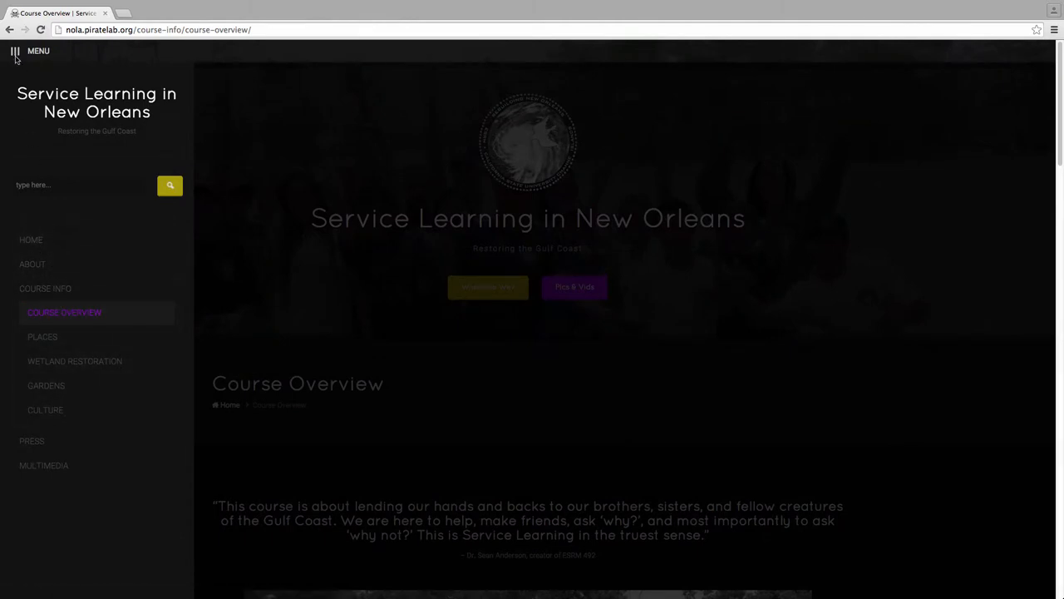
click(15, 51)
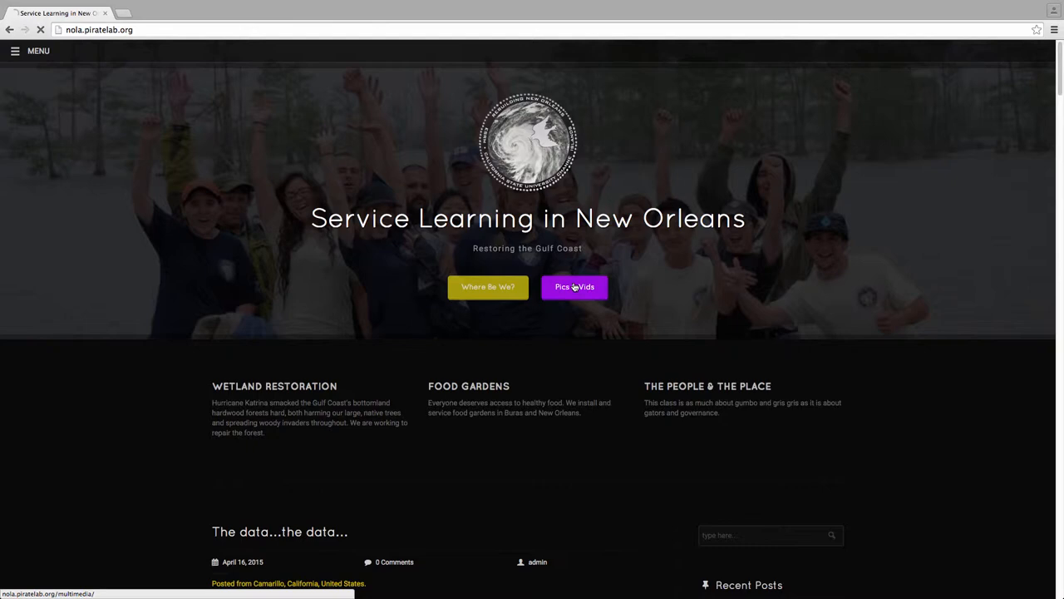
Open the Multimedia page via Pics & Vids and play the NOLA 2015 Trip slideshow
click(574, 287)
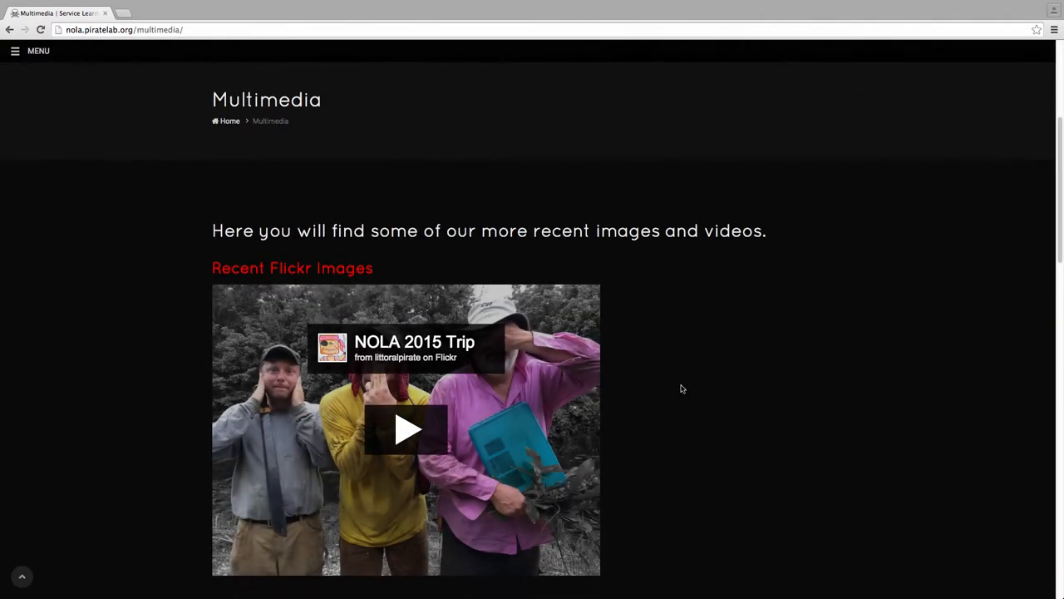
scroll(down, 3)
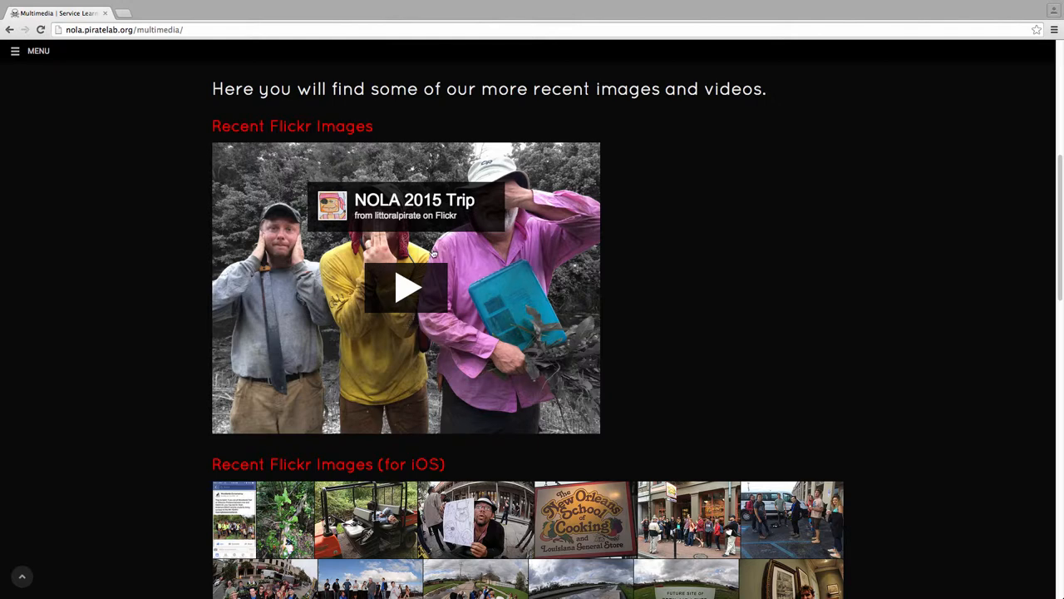
click(406, 287)
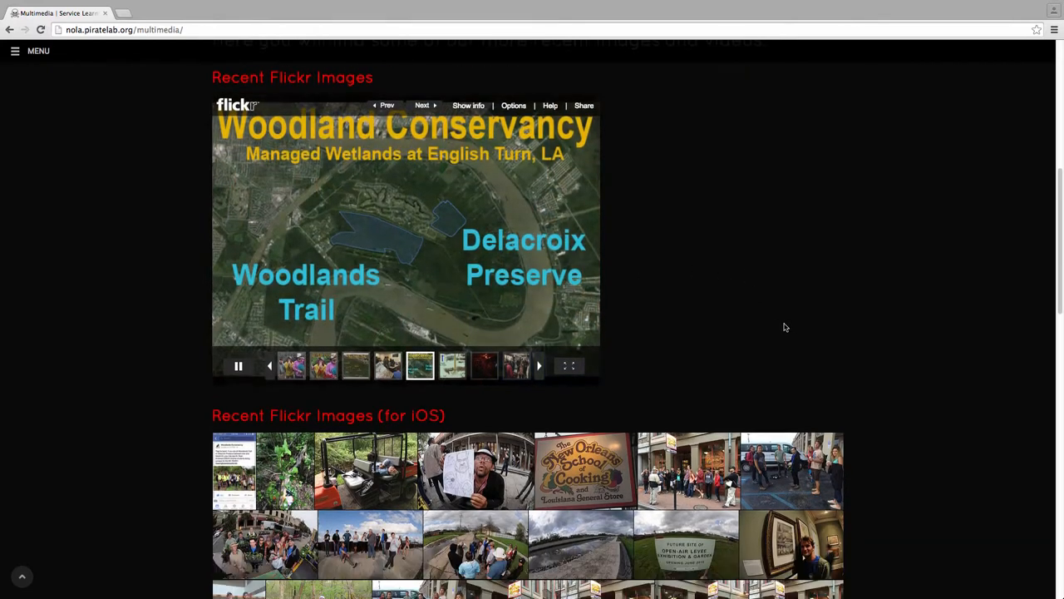
scroll(down, 3)
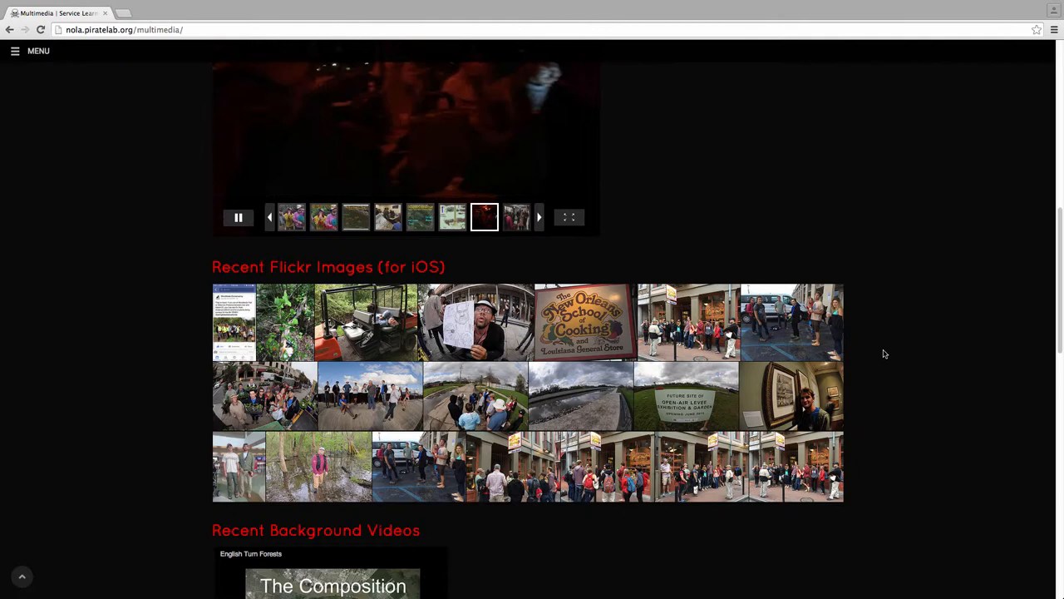
Scroll the Multimedia page past the embedded video and reply form, then back to the top banner
scroll(down, 3)
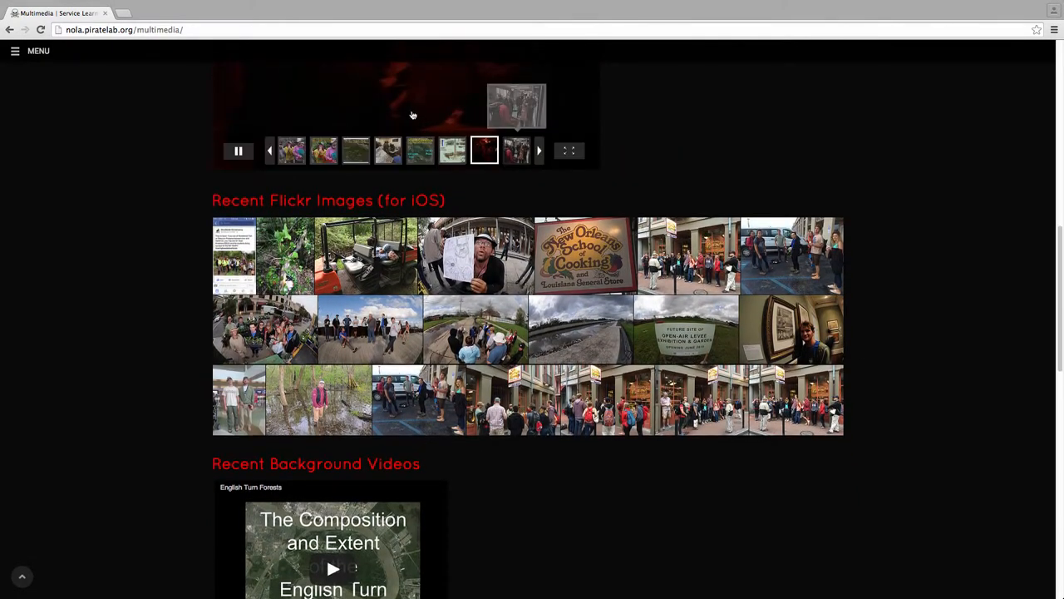
scroll(down, 3)
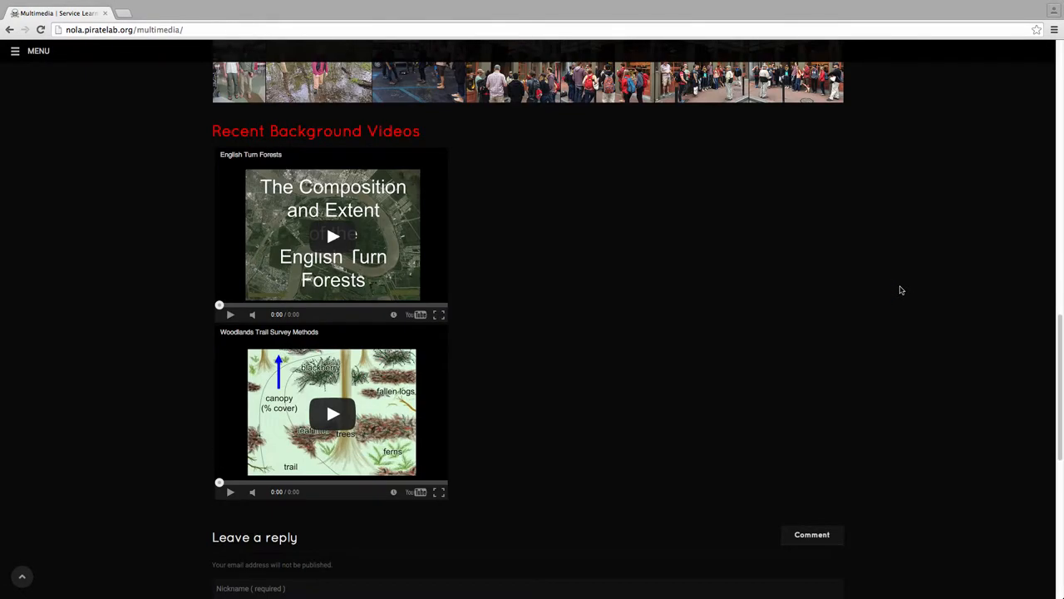
mouse_move(393, 340)
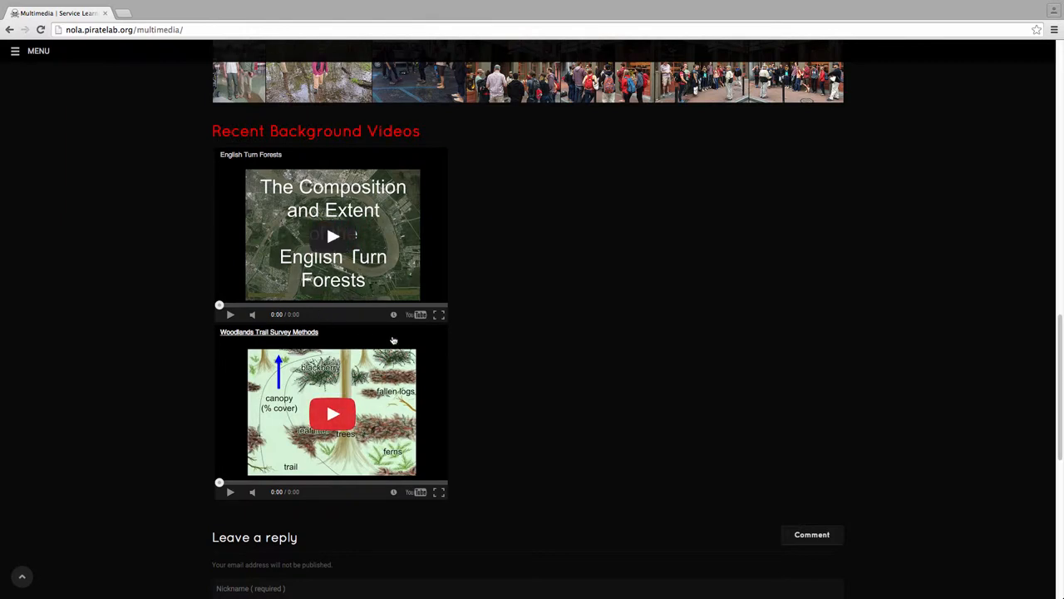
mouse_move(479, 297)
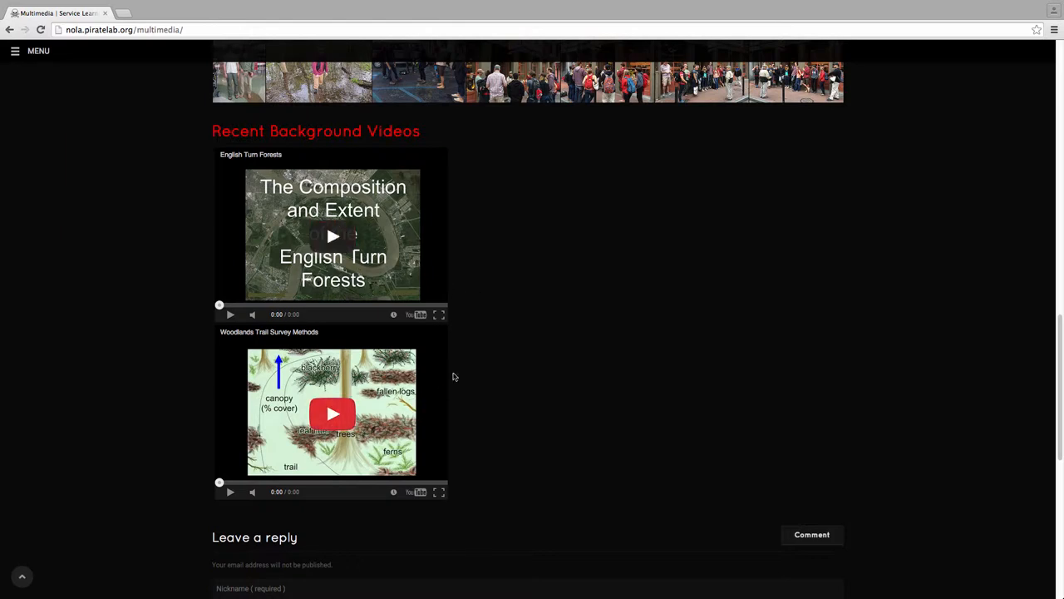
mouse_move(473, 291)
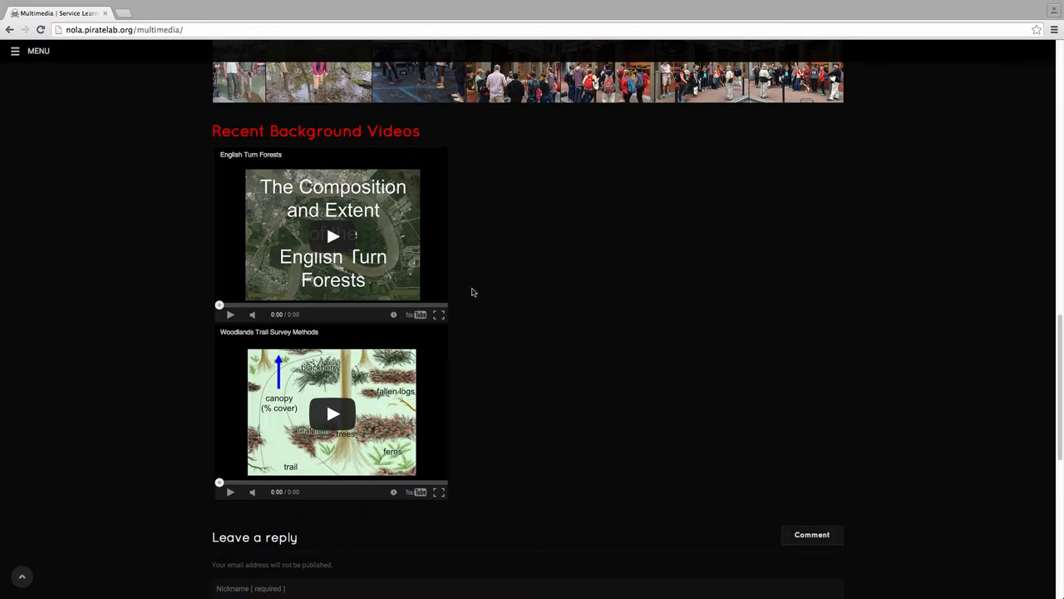
scroll(up, 3)
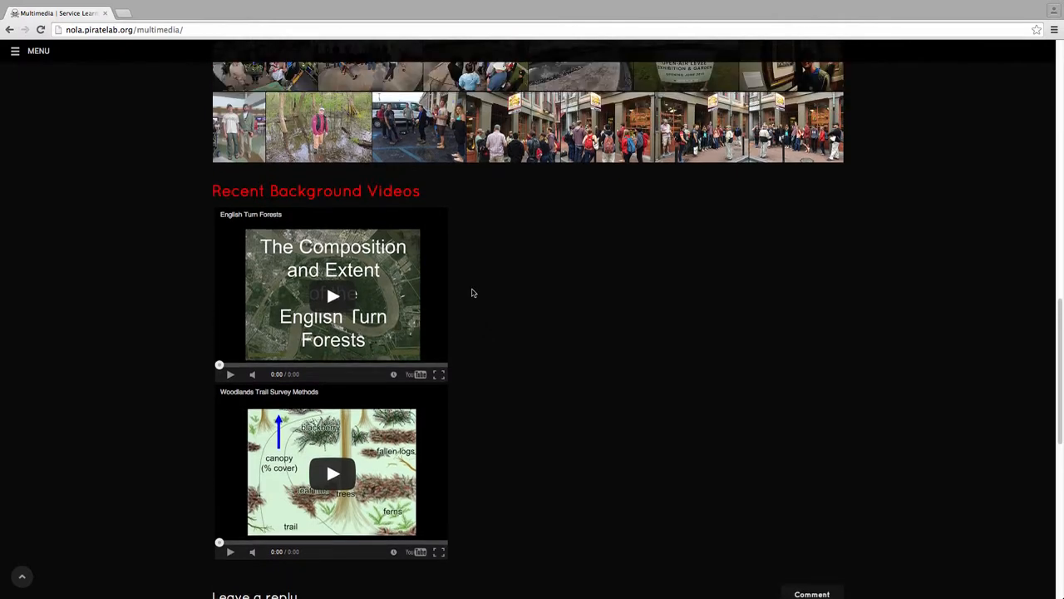
scroll(down, 3)
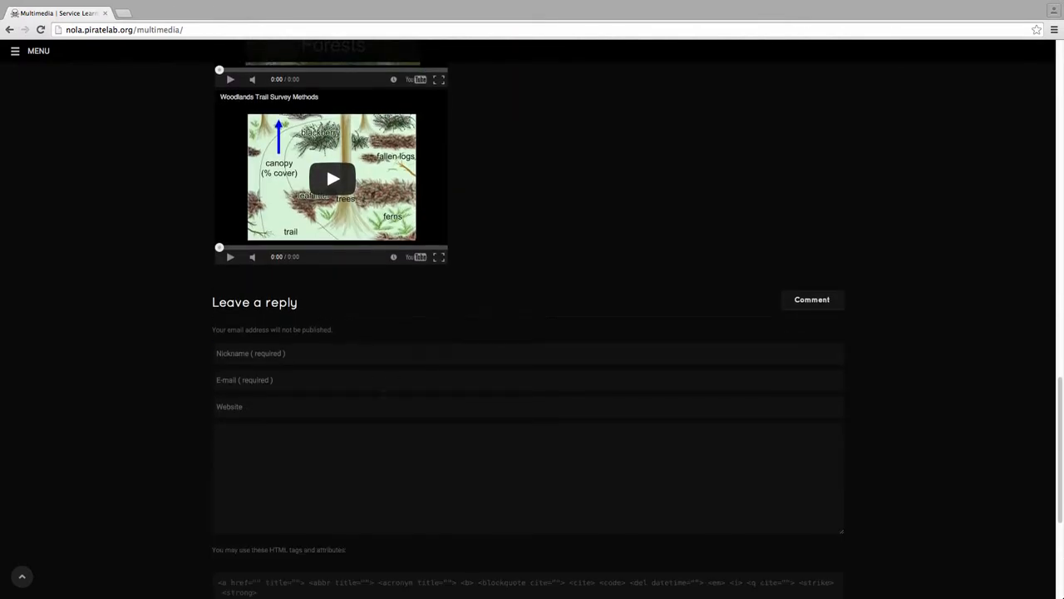
mouse_move(420, 426)
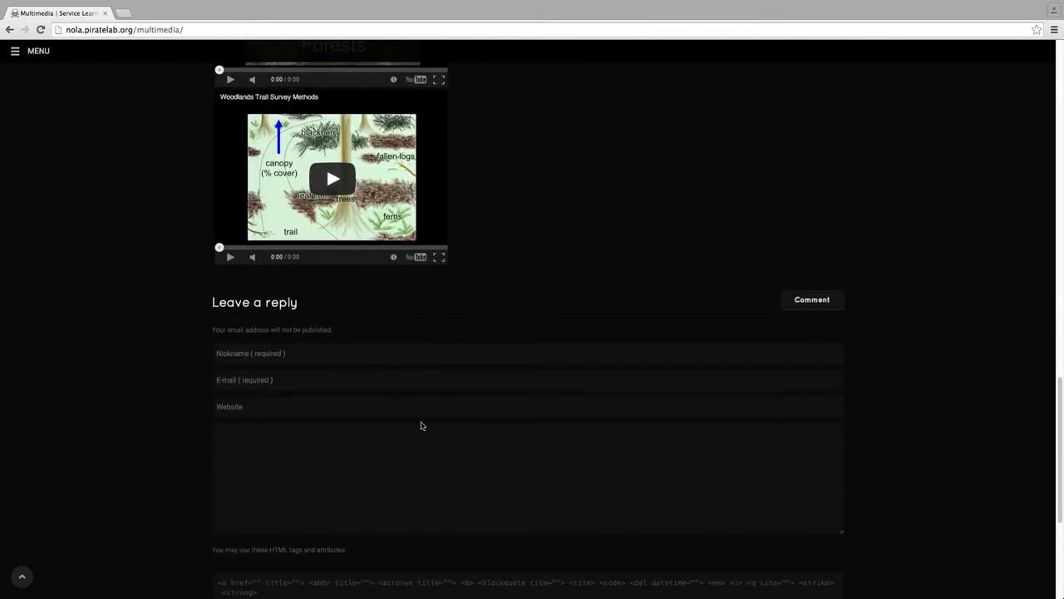
scroll(down, 3)
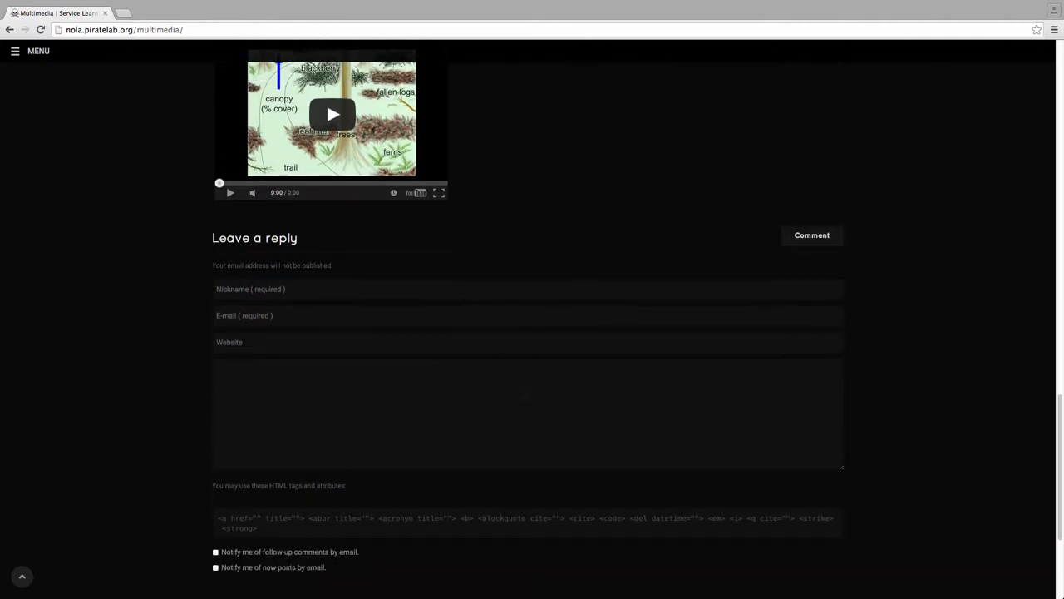
scroll(up, 3)
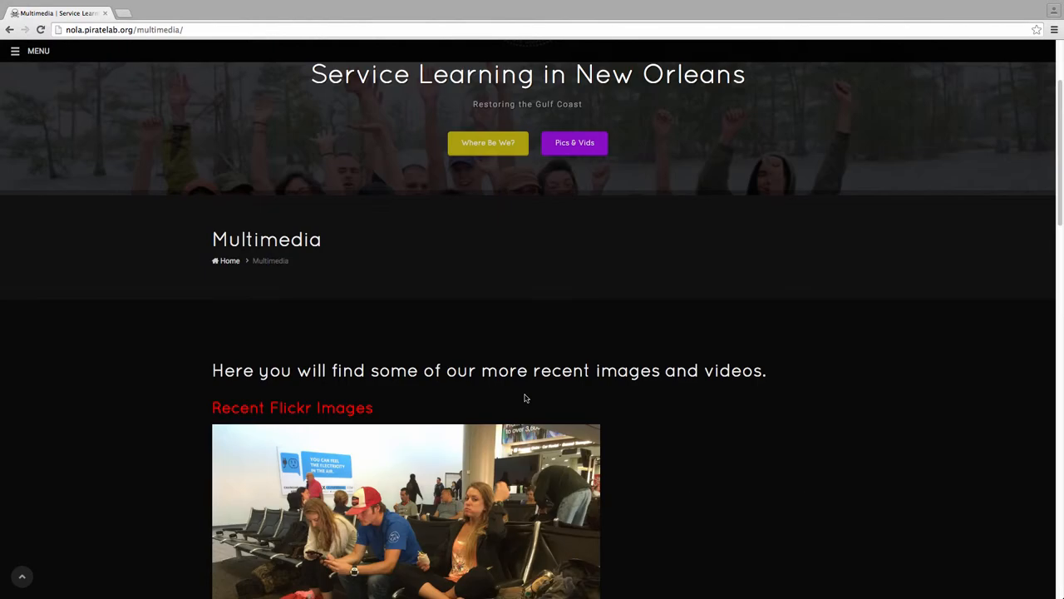
scroll(up, 3)
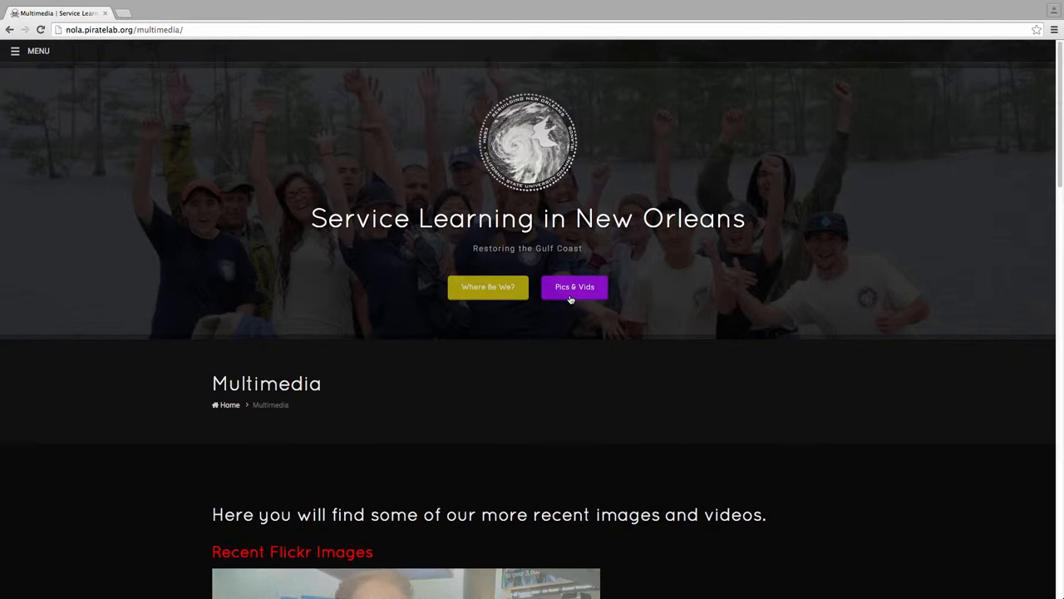
mouse_move(488, 287)
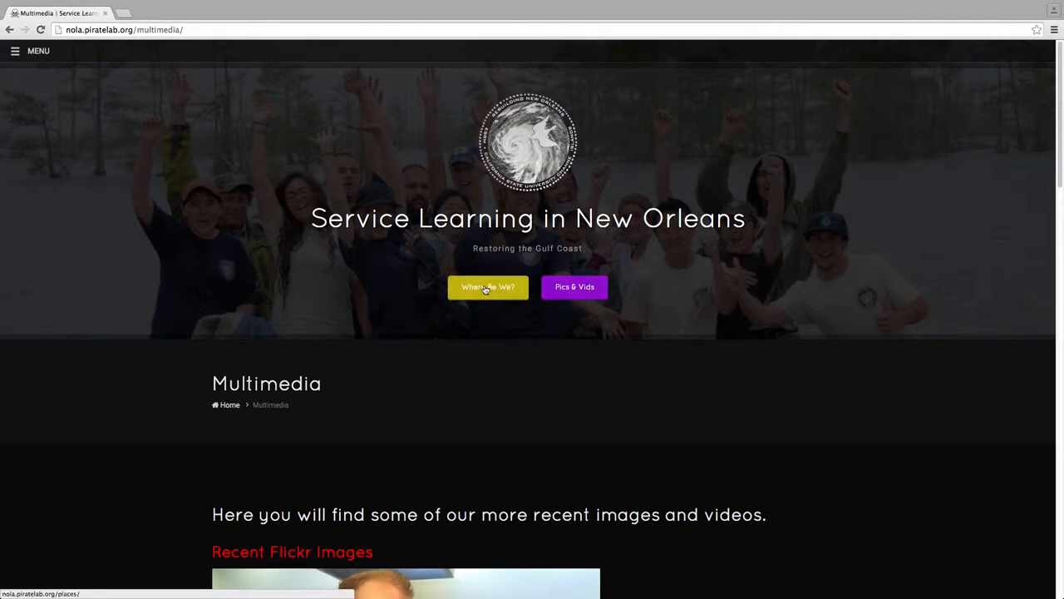
View the 'Where Be We?' California-to-Louisiana travel map, then return to the home page
click(488, 286)
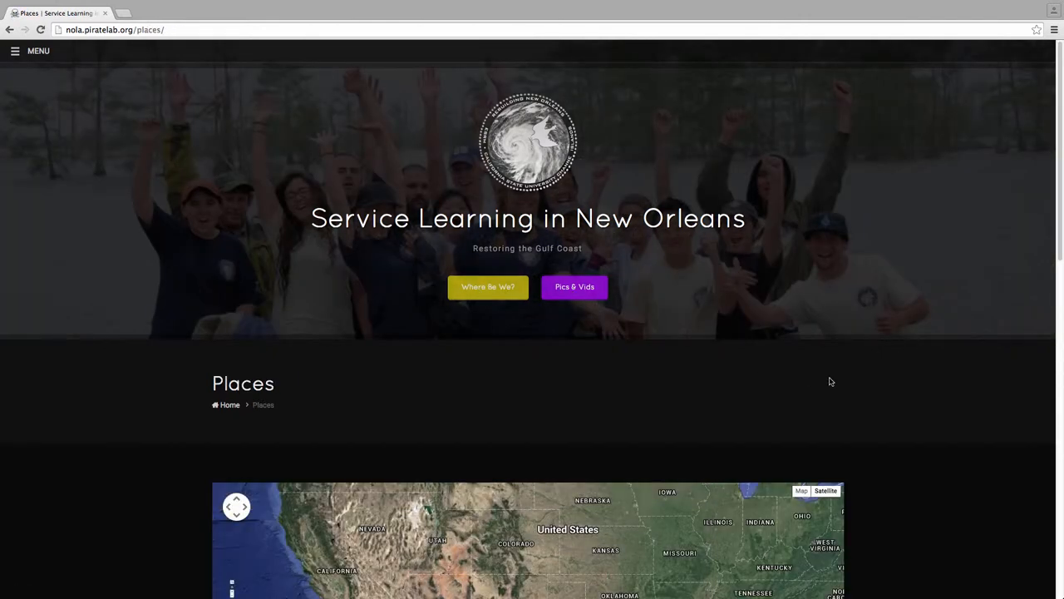
scroll(down, 3)
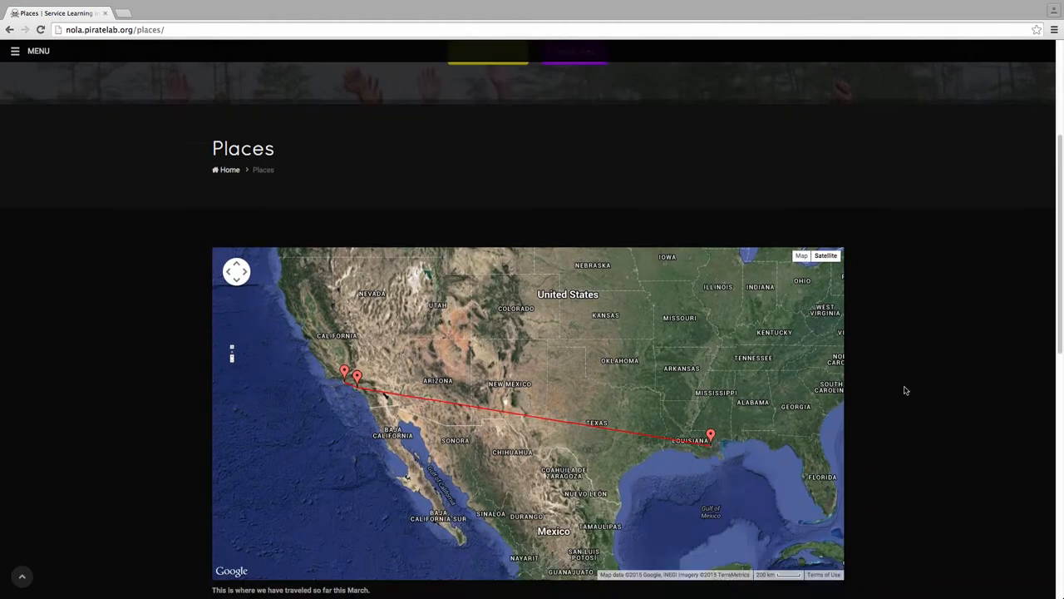
mouse_move(886, 402)
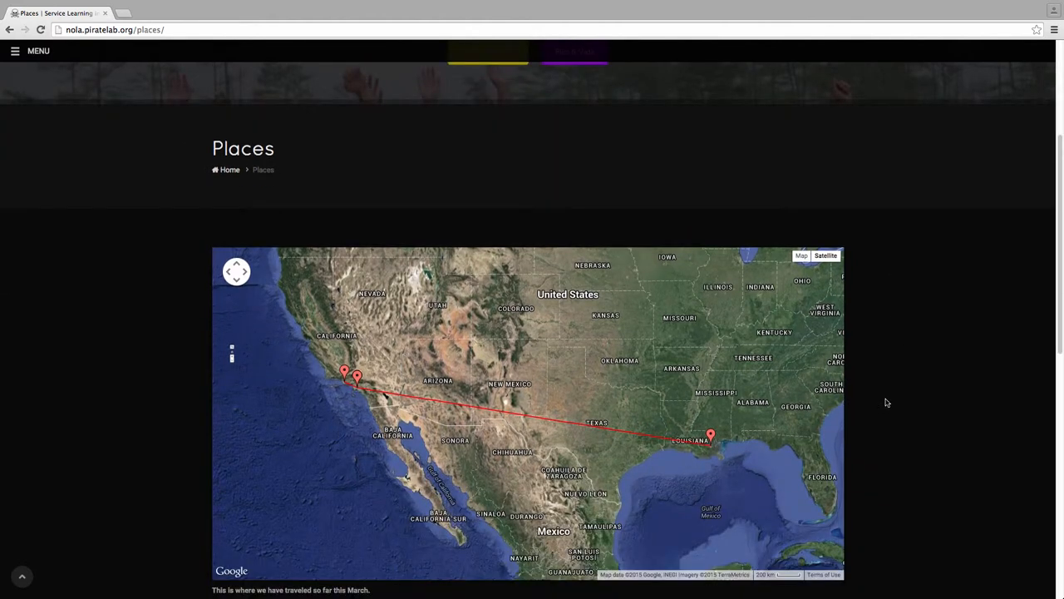
mouse_move(411, 400)
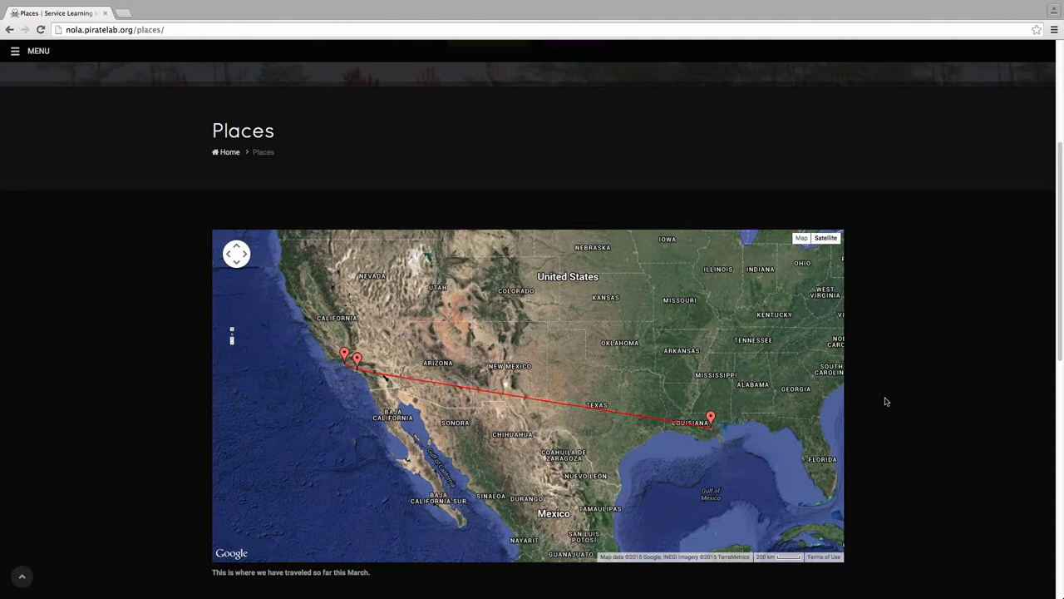
mouse_move(878, 401)
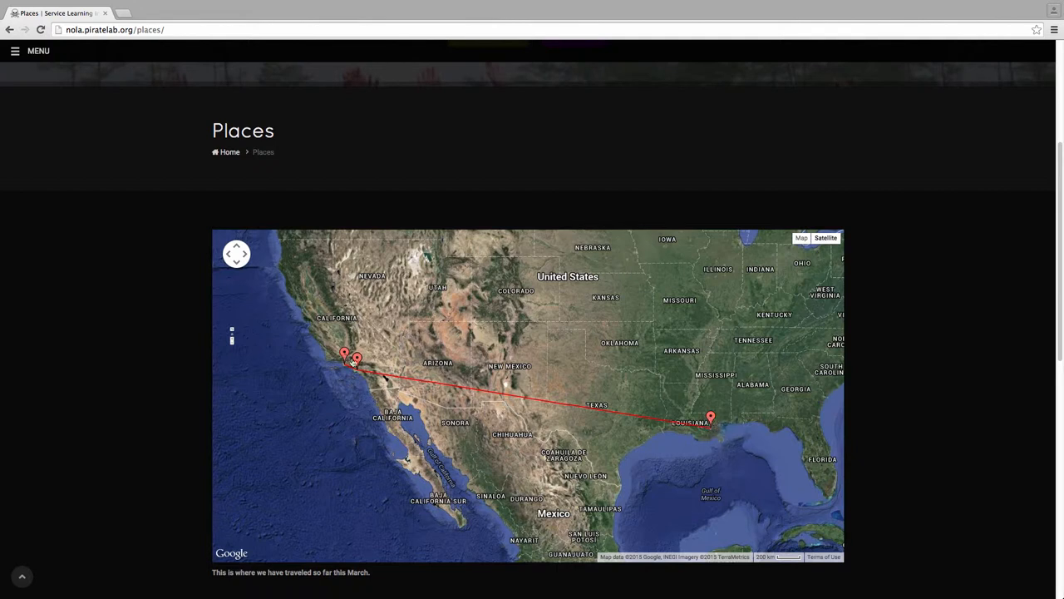
mouse_move(329, 403)
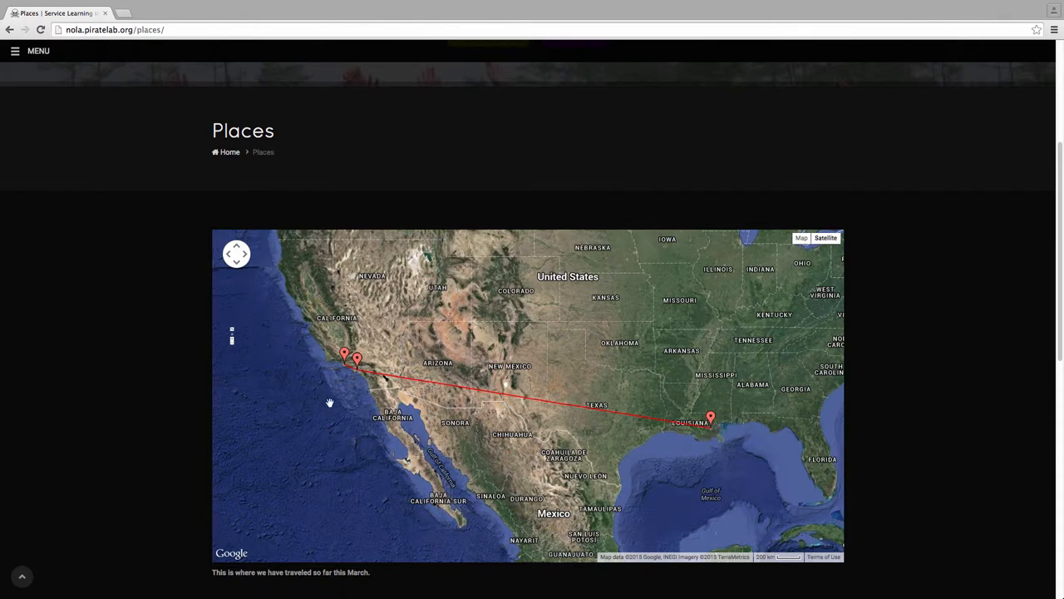
mouse_move(791, 421)
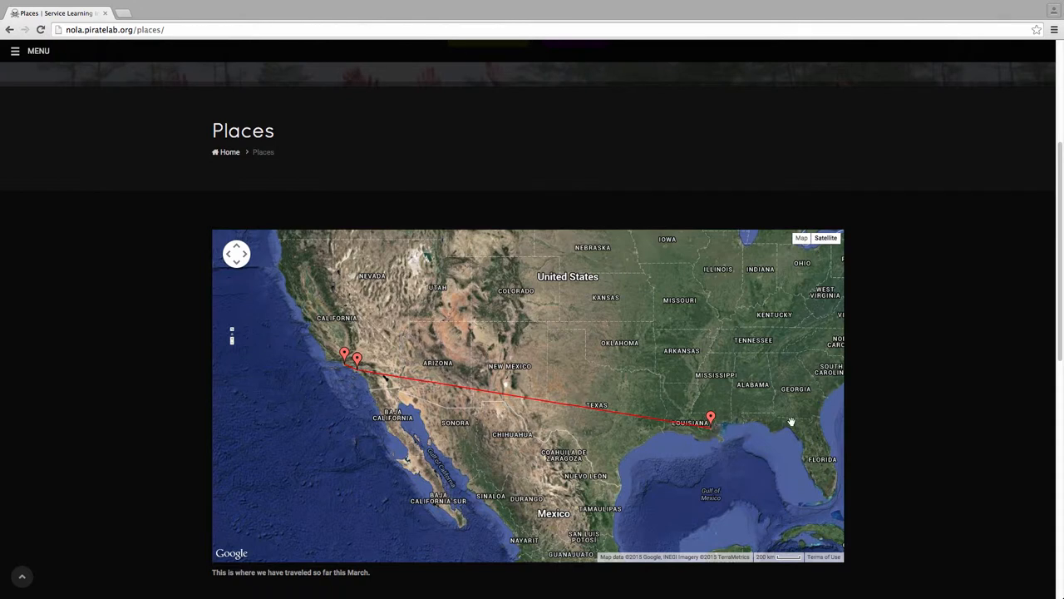
mouse_move(898, 421)
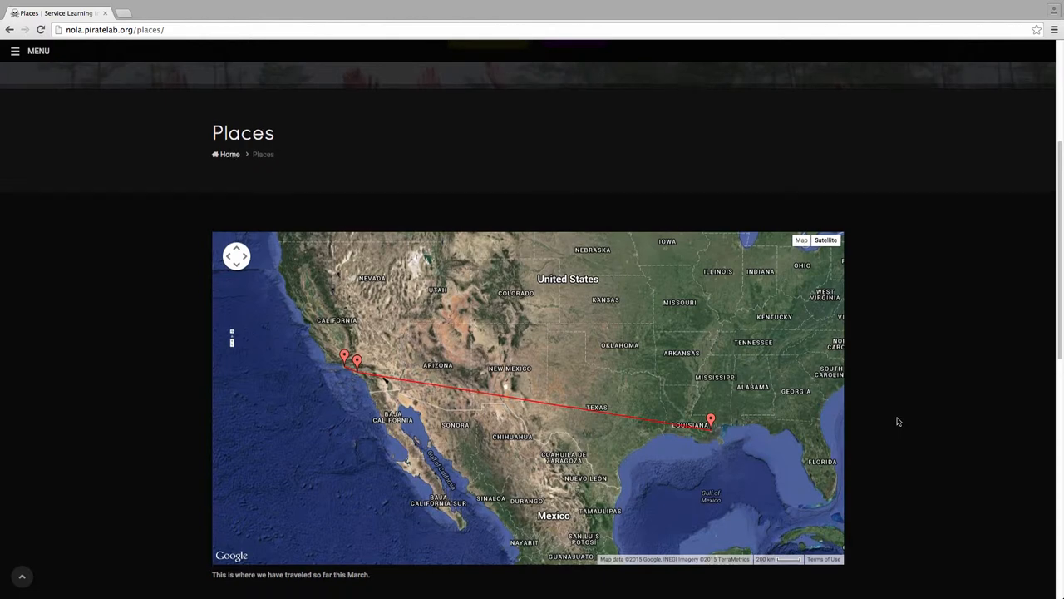
scroll(up, 3)
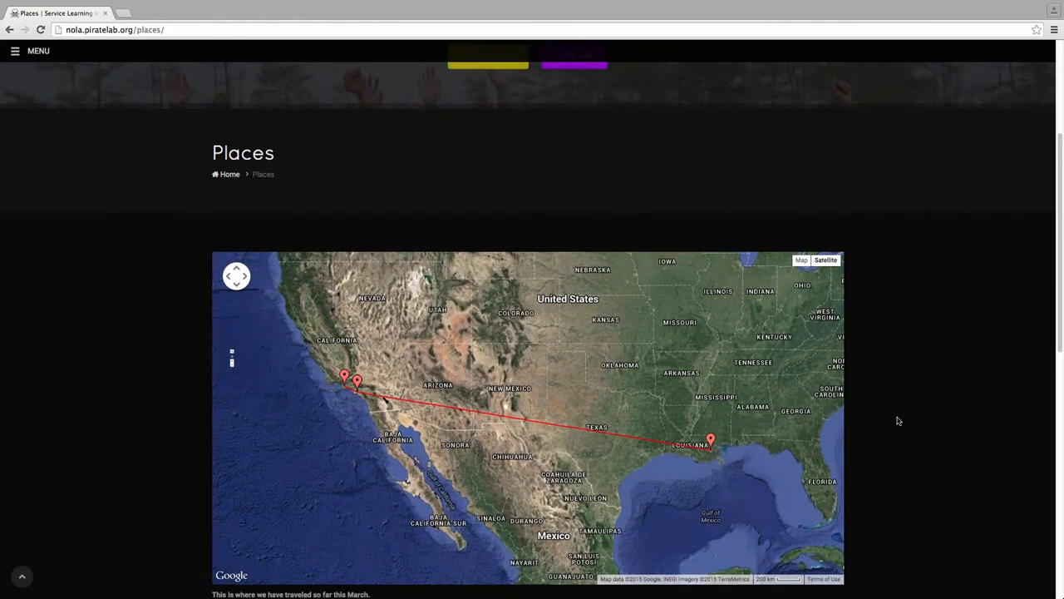
click(15, 51)
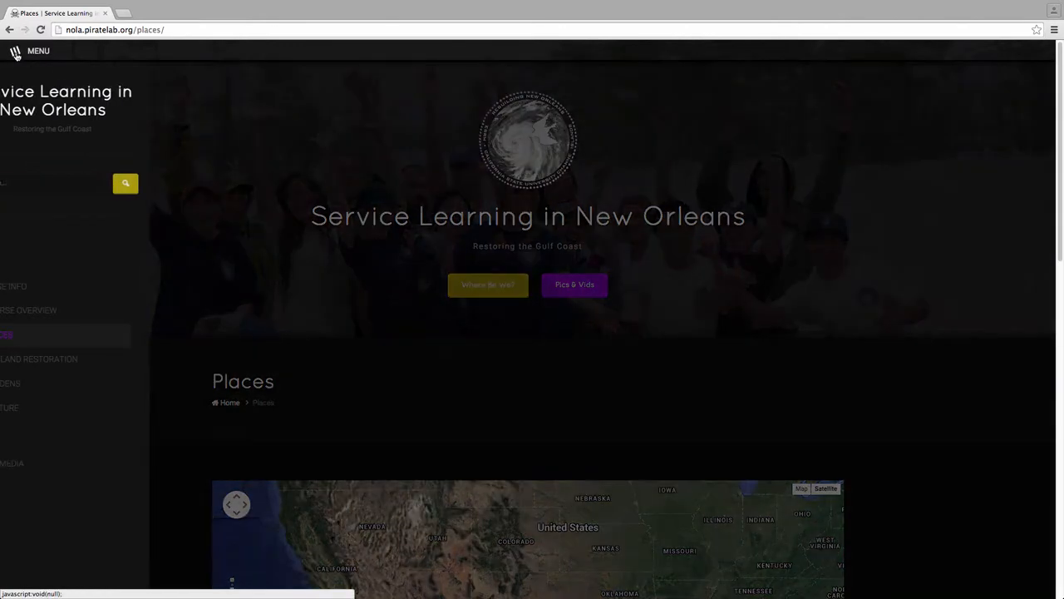
click(38, 51)
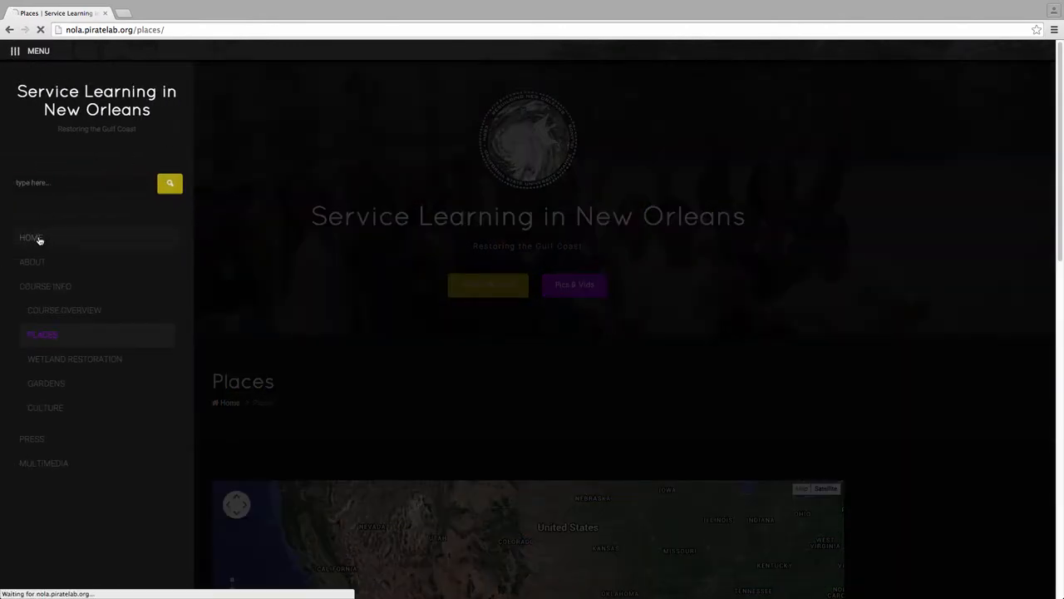
click(31, 238)
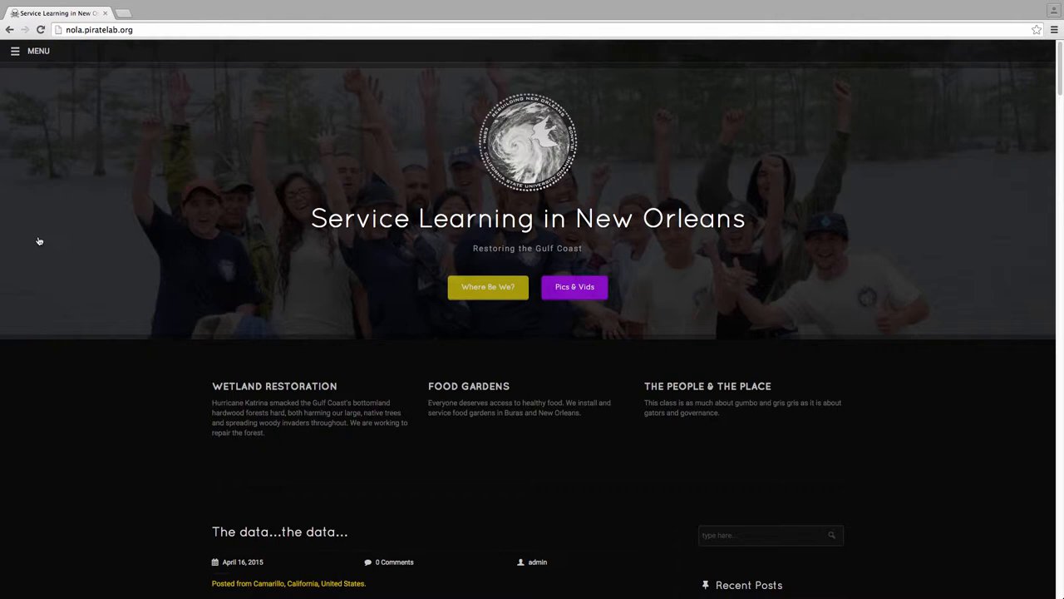
mouse_move(123, 249)
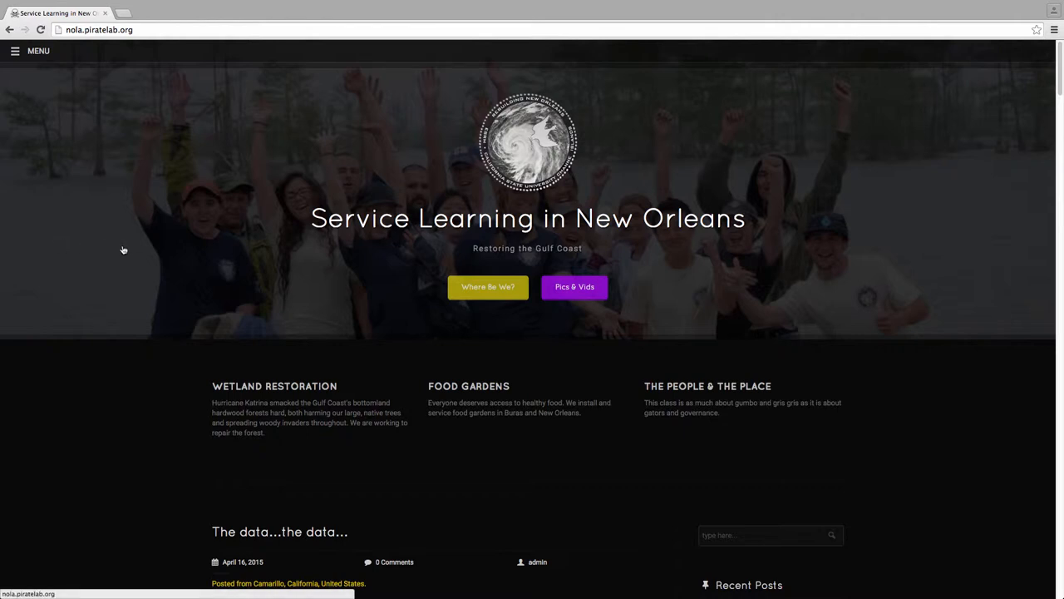
mouse_move(383, 448)
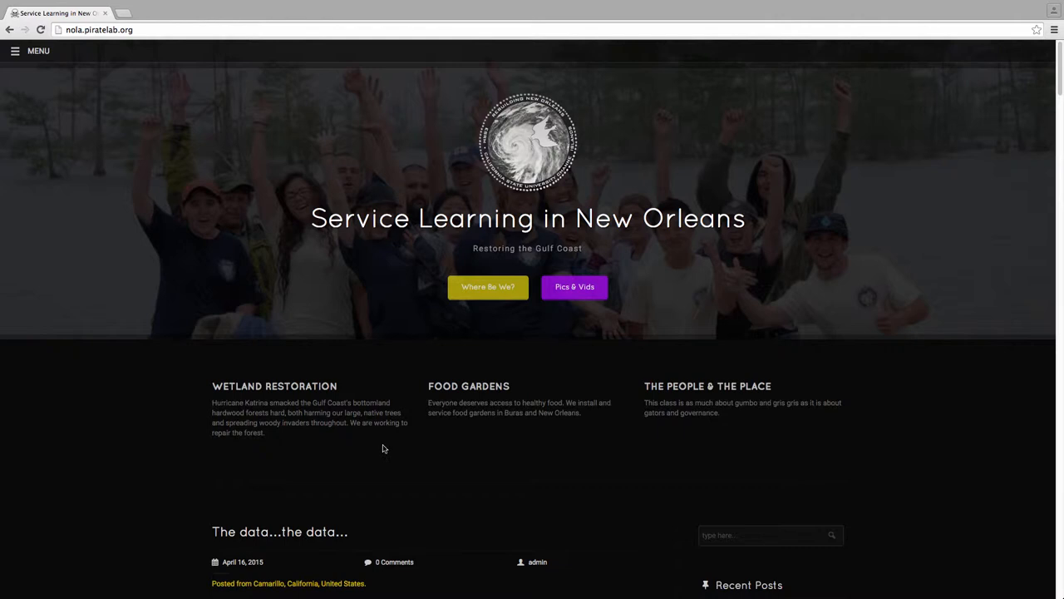
mouse_move(187, 439)
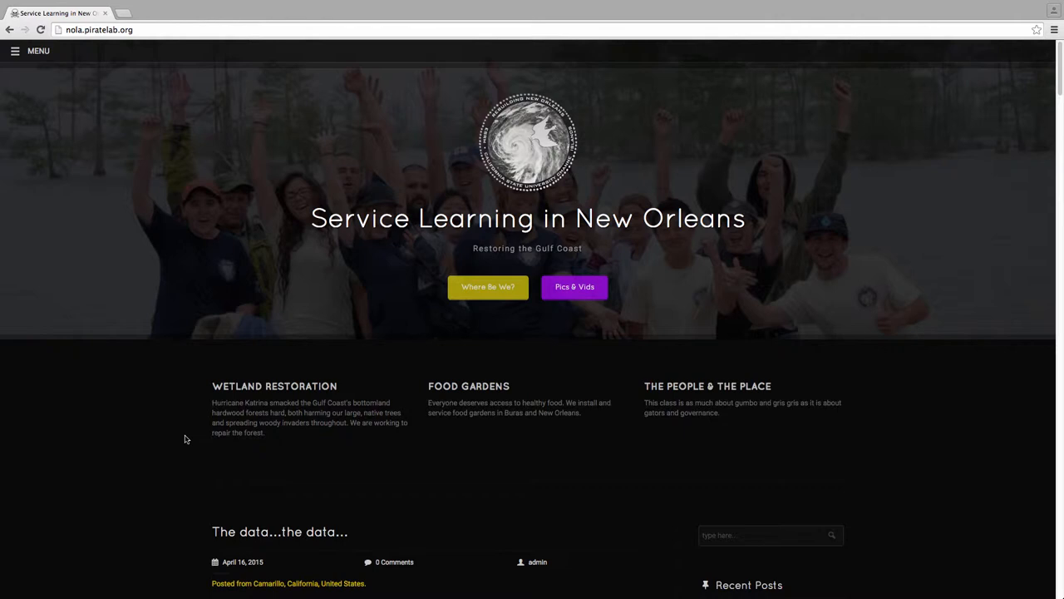
mouse_move(174, 412)
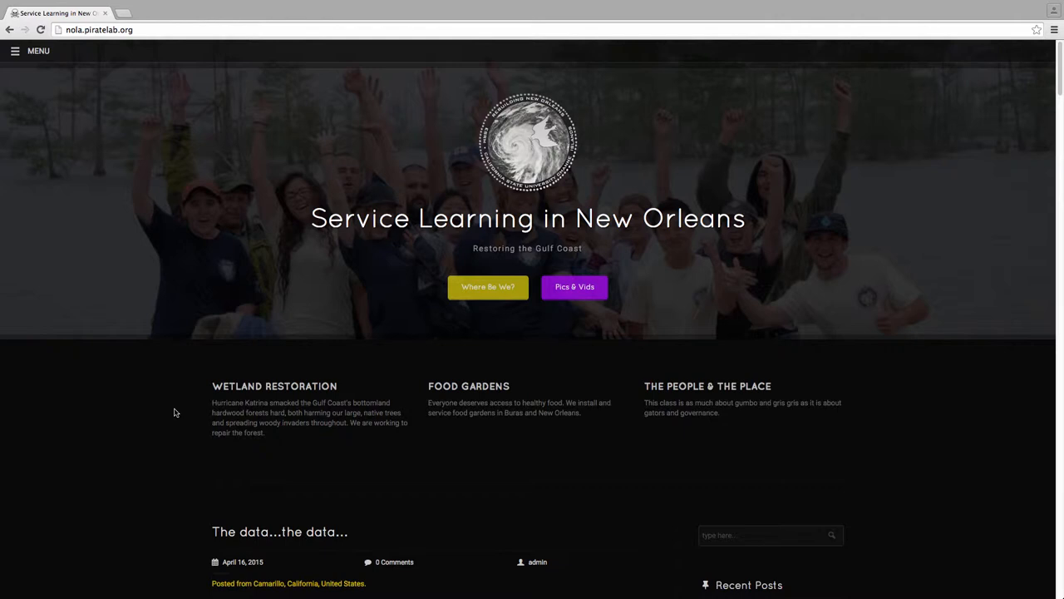
mouse_move(174, 451)
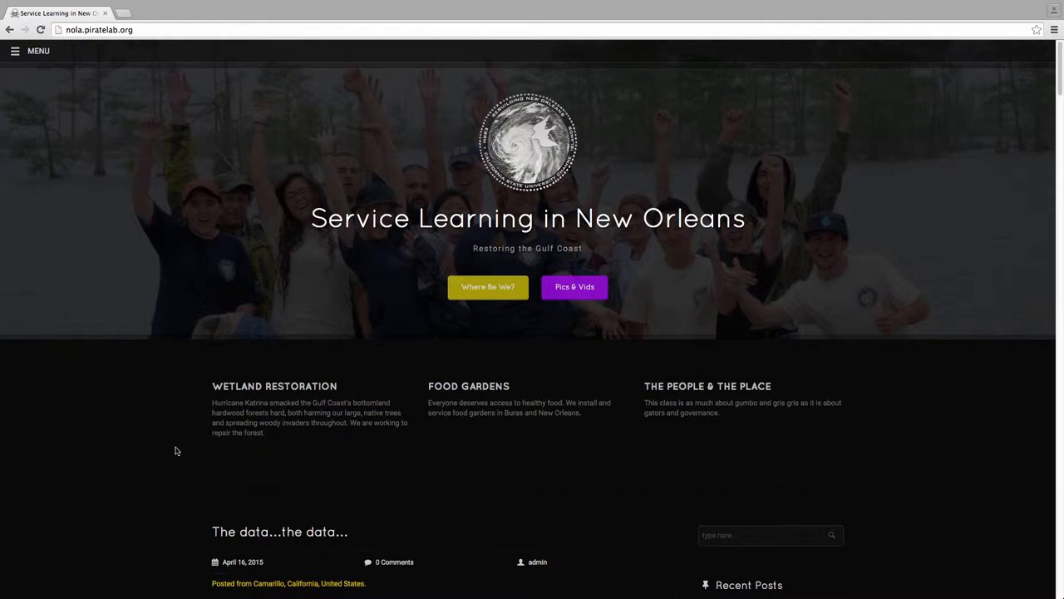
mouse_move(208, 463)
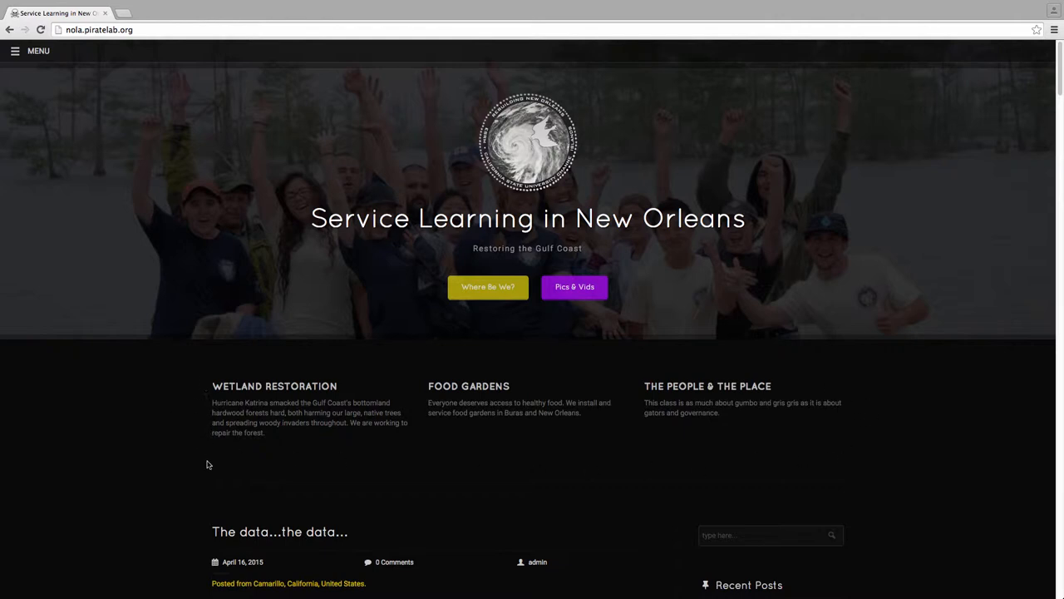
mouse_move(418, 459)
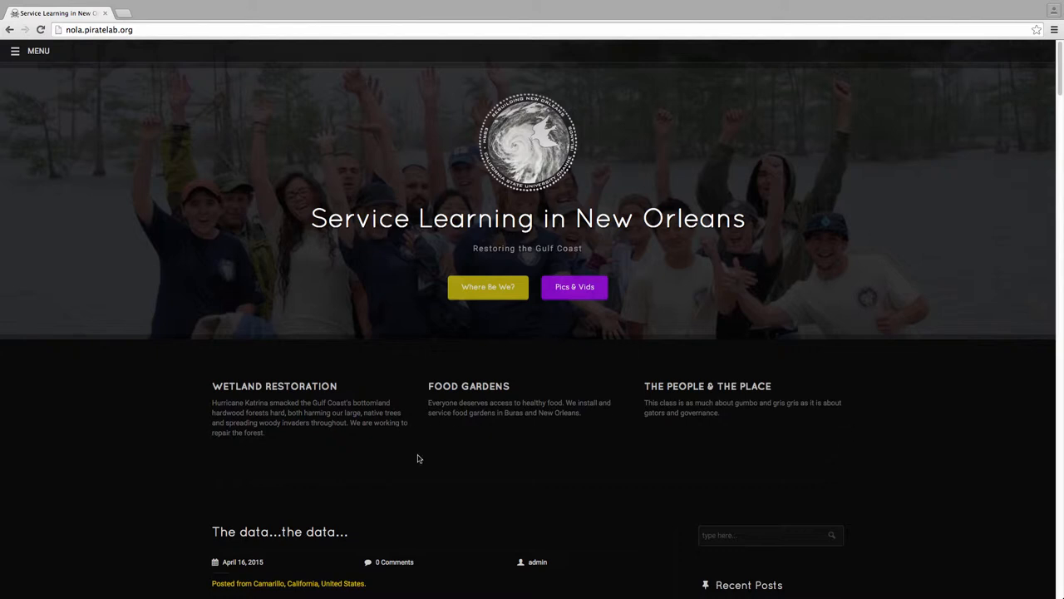
mouse_move(262, 397)
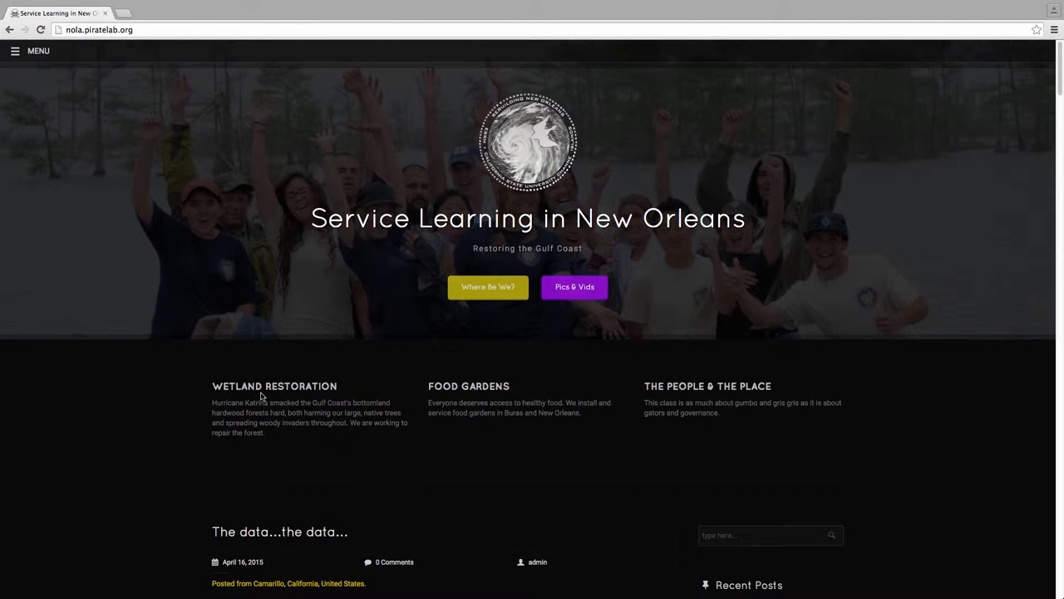
mouse_move(449, 364)
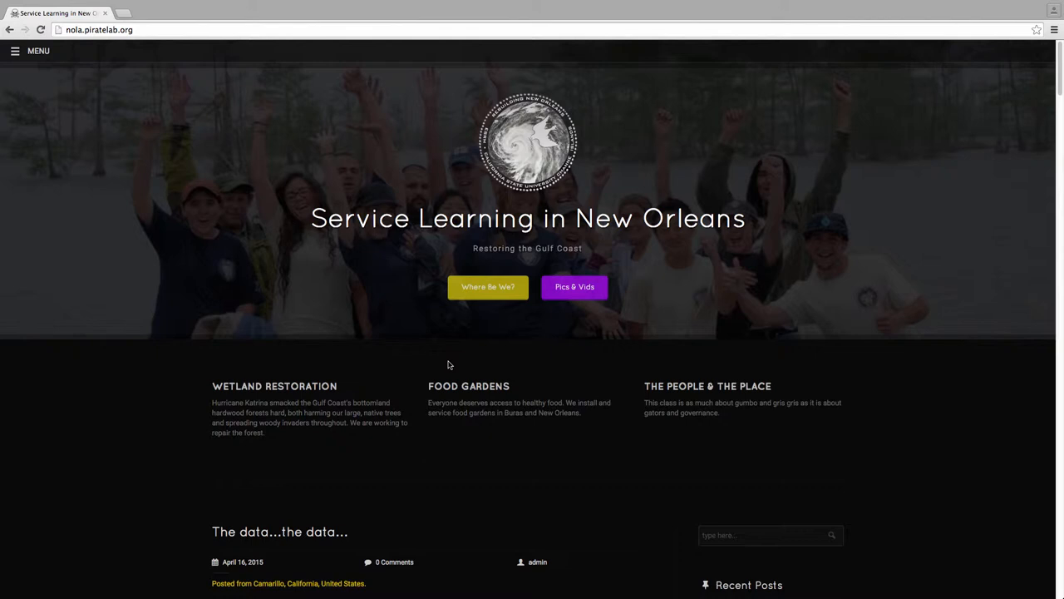
mouse_move(585, 437)
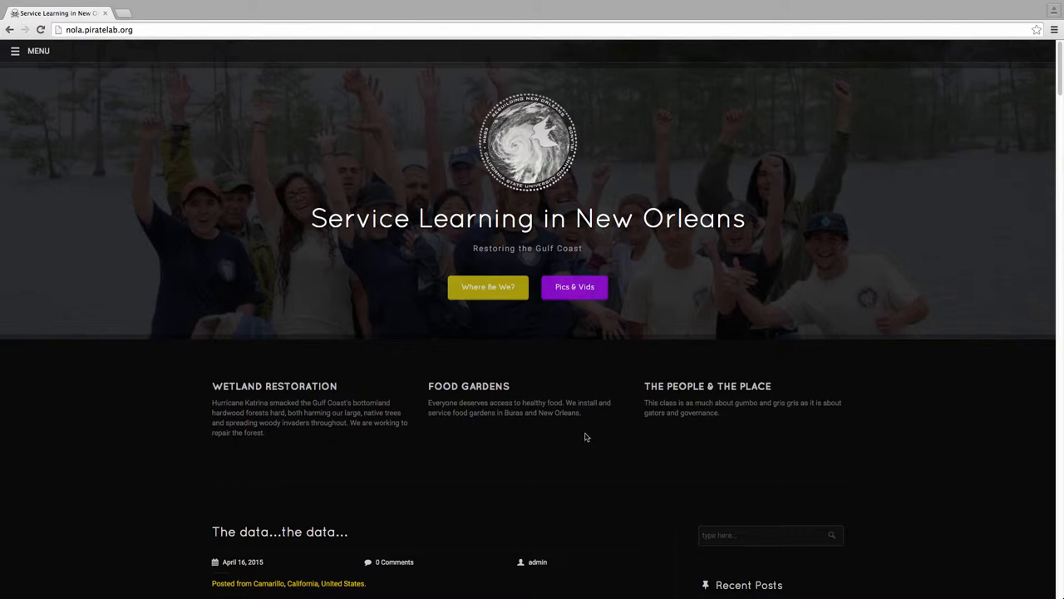
mouse_move(601, 448)
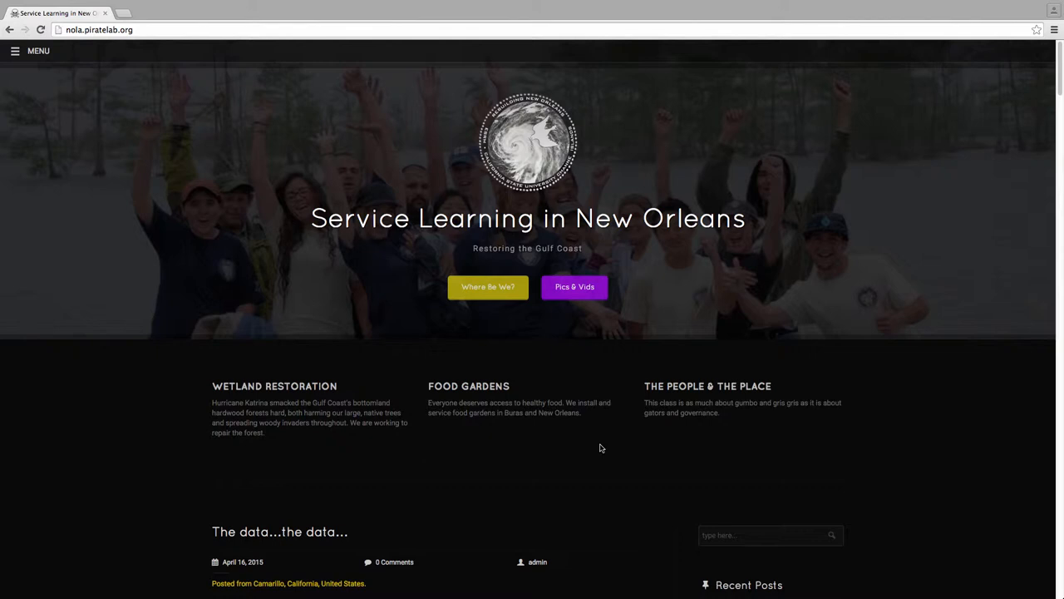
mouse_move(601, 448)
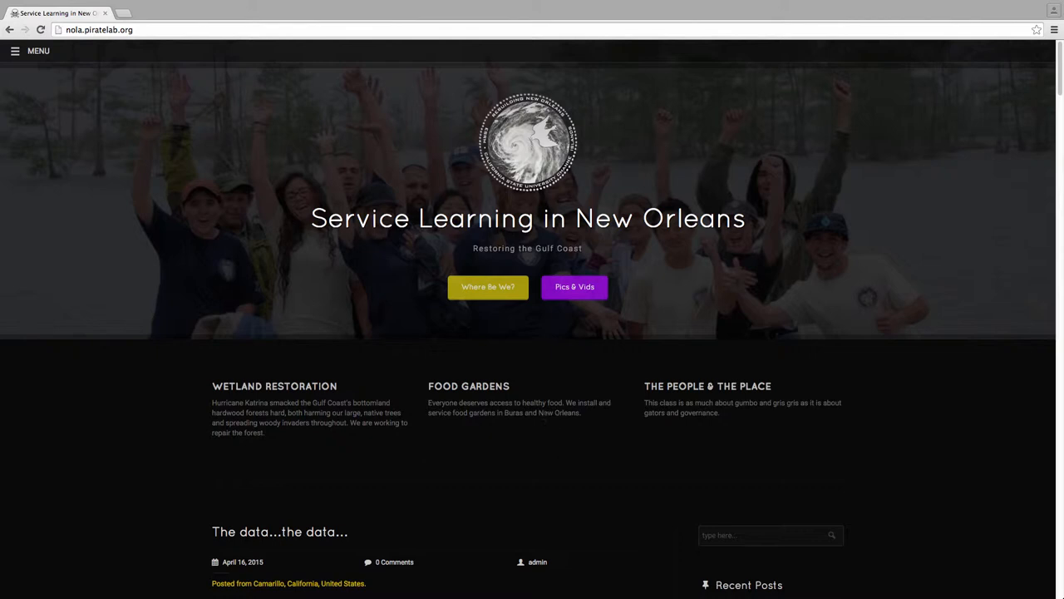
mouse_move(553, 433)
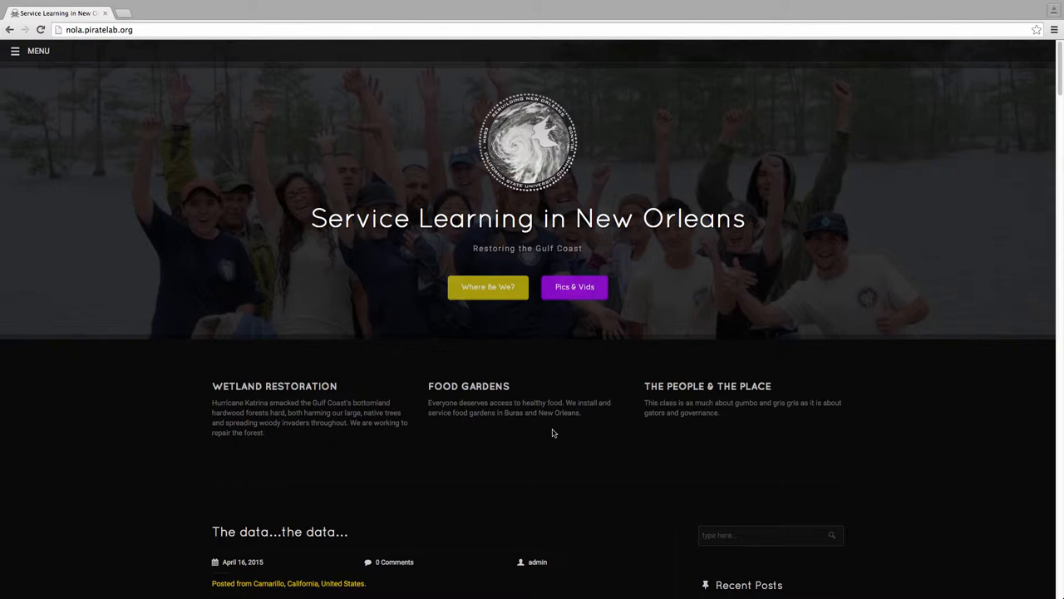
scroll(down, 3)
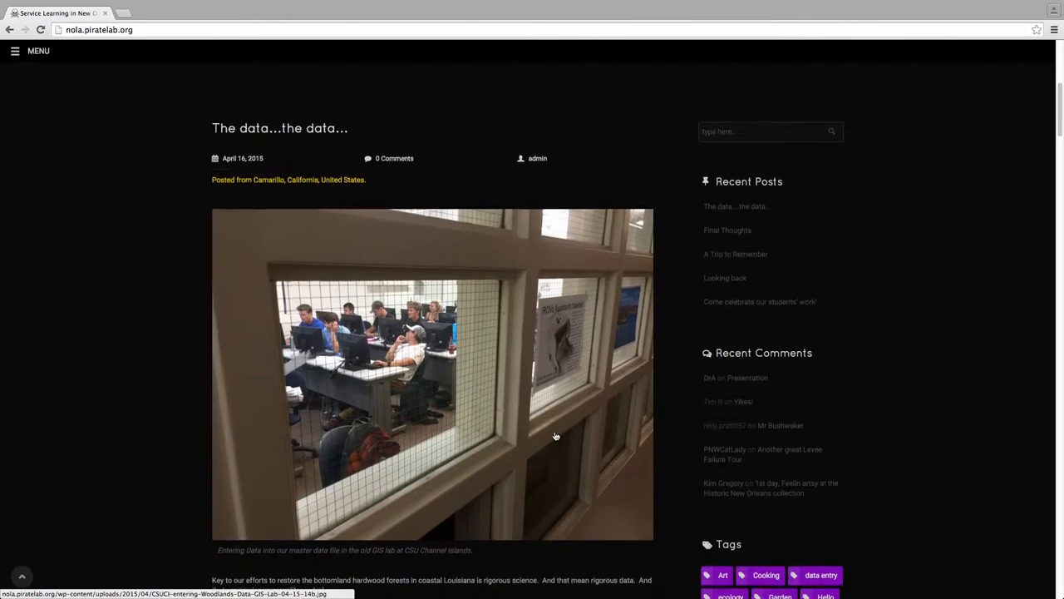
Play the 'Entering Woodlands Data in old GIS lab' video and pause it at 0:02
scroll(down, 3)
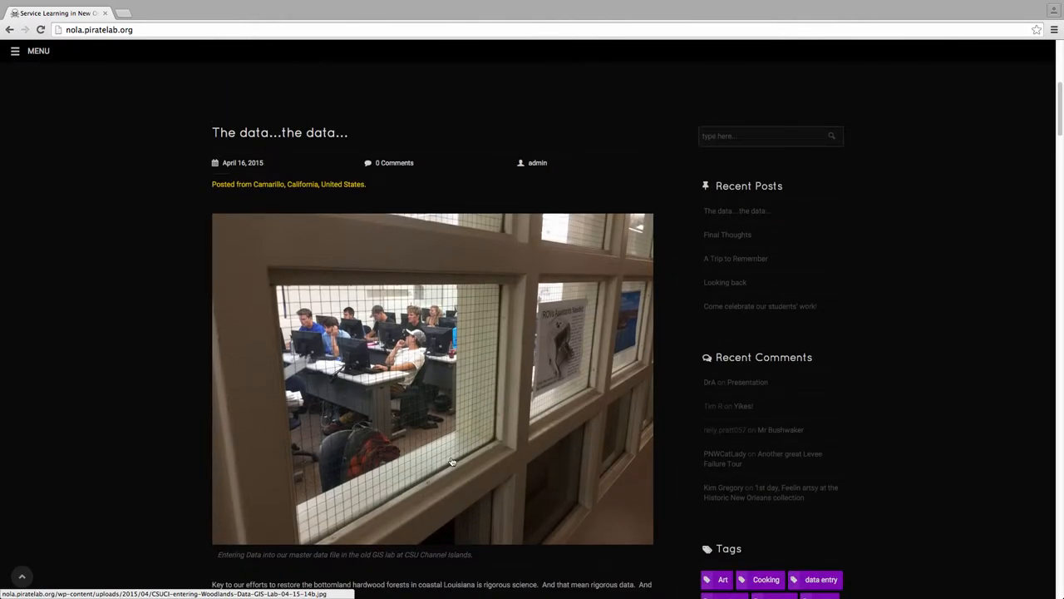
scroll(down, 3)
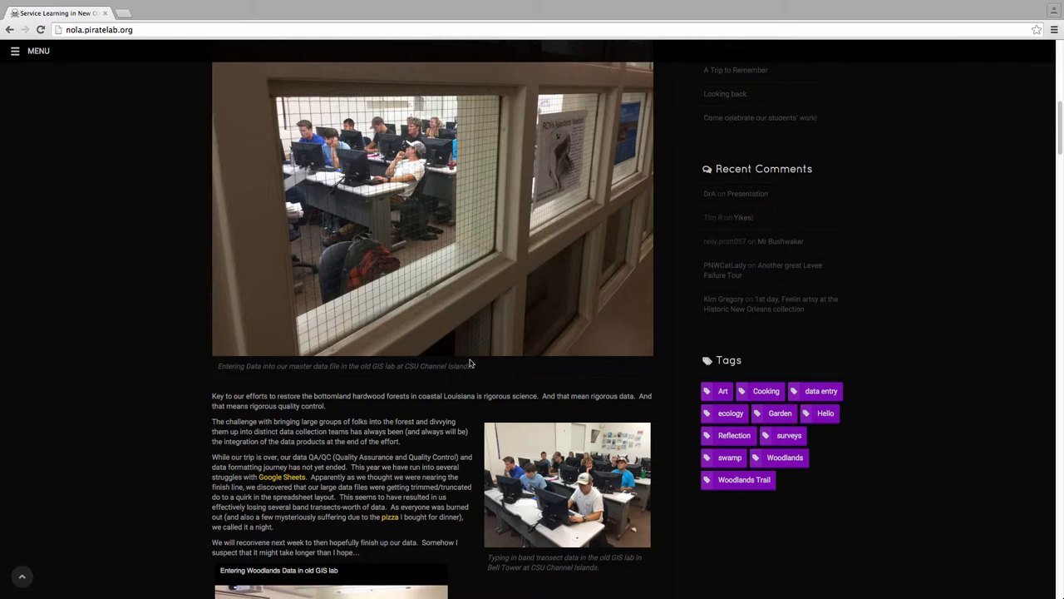
scroll(down, 3)
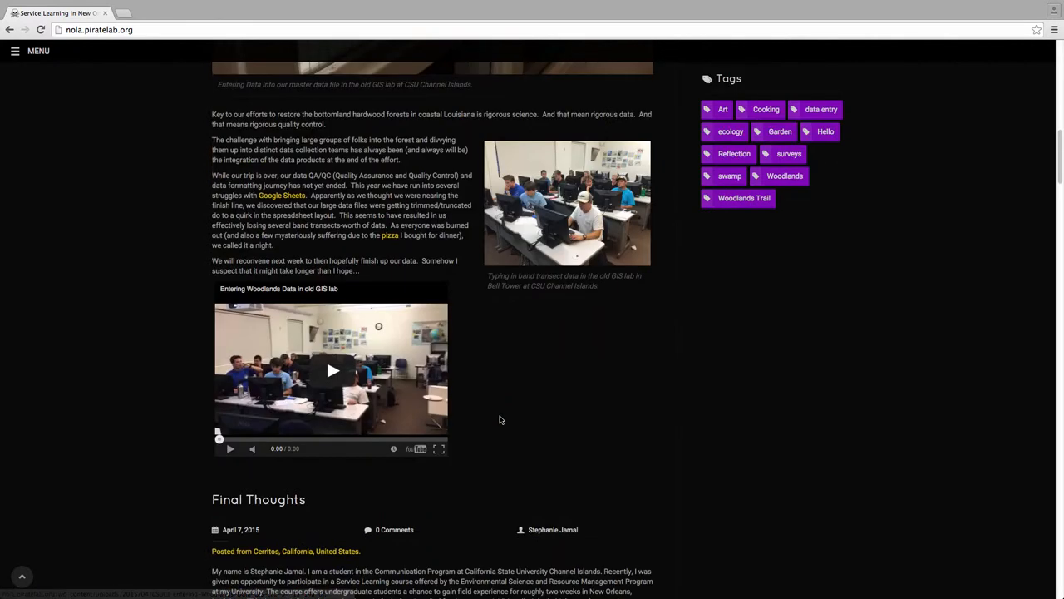
click(333, 370)
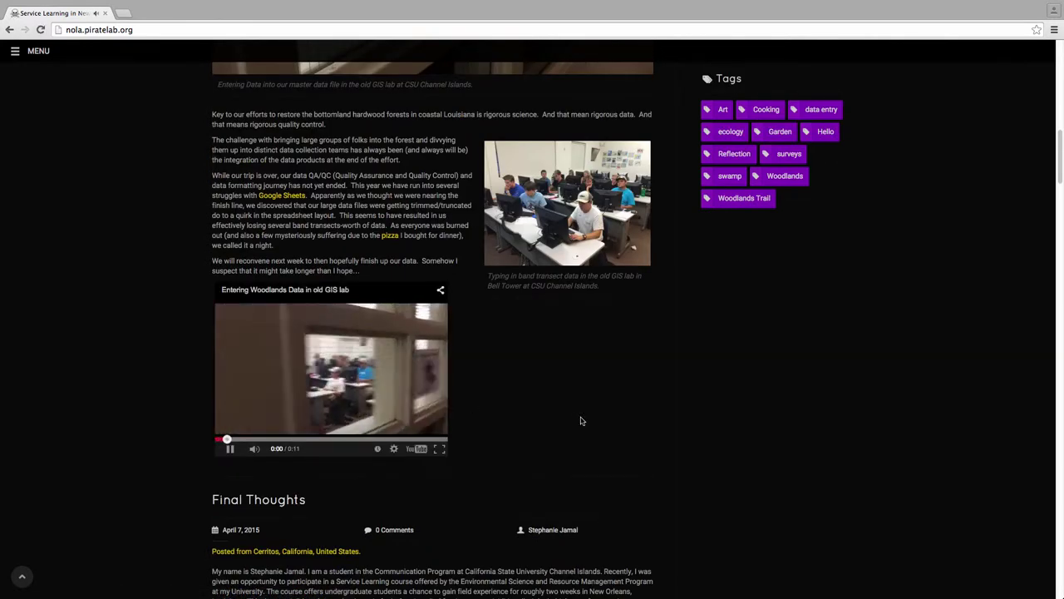
click(230, 448)
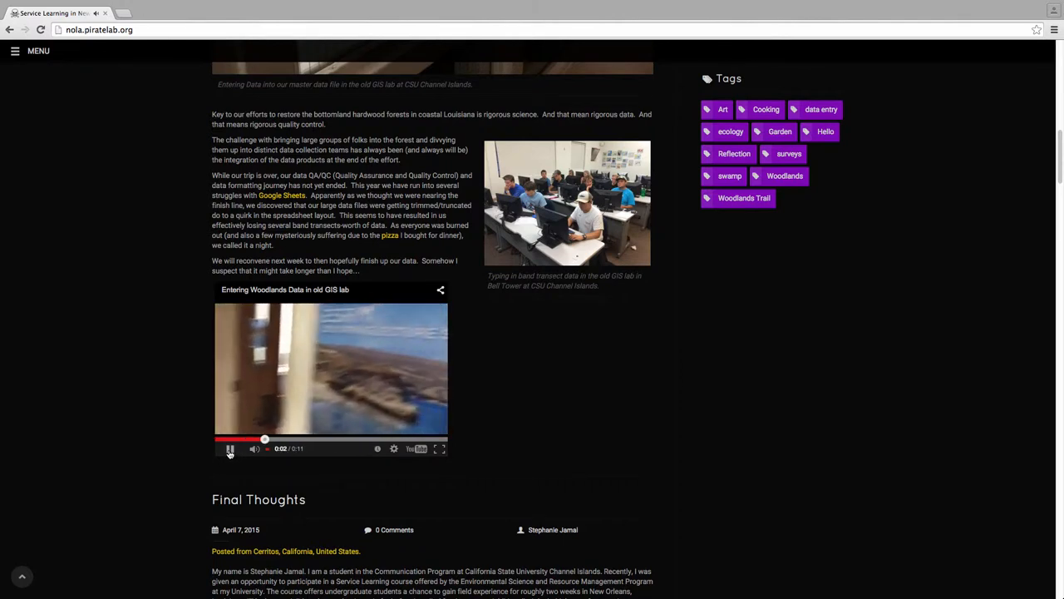
click(230, 449)
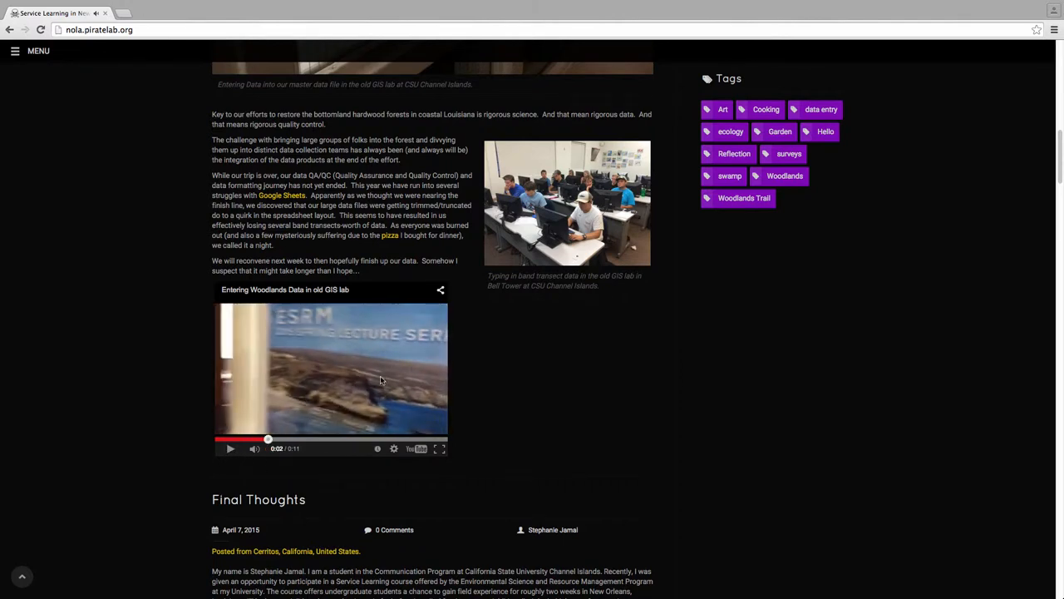
mouse_move(624, 389)
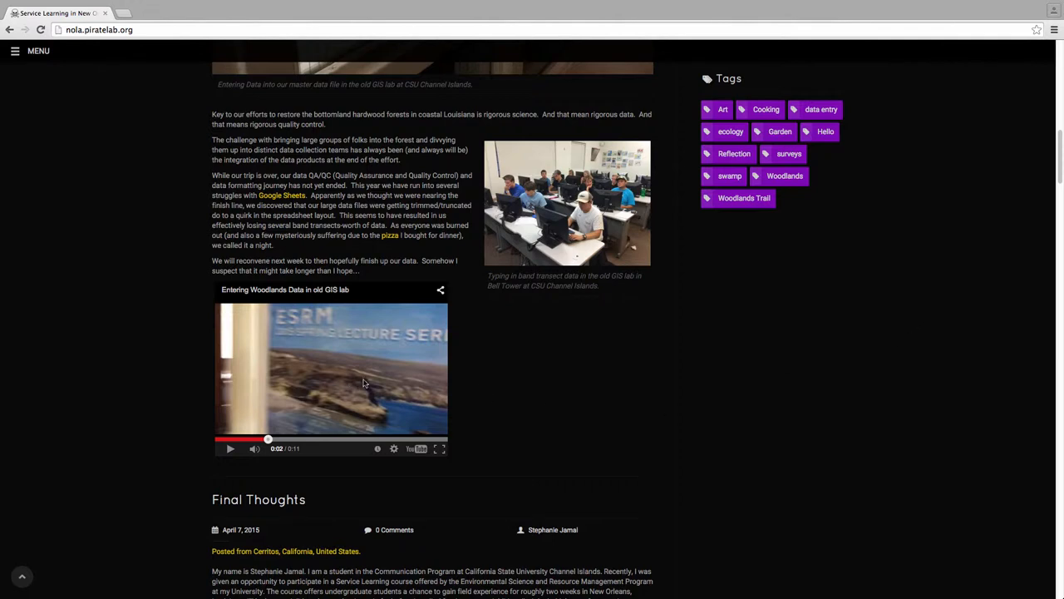
mouse_move(352, 383)
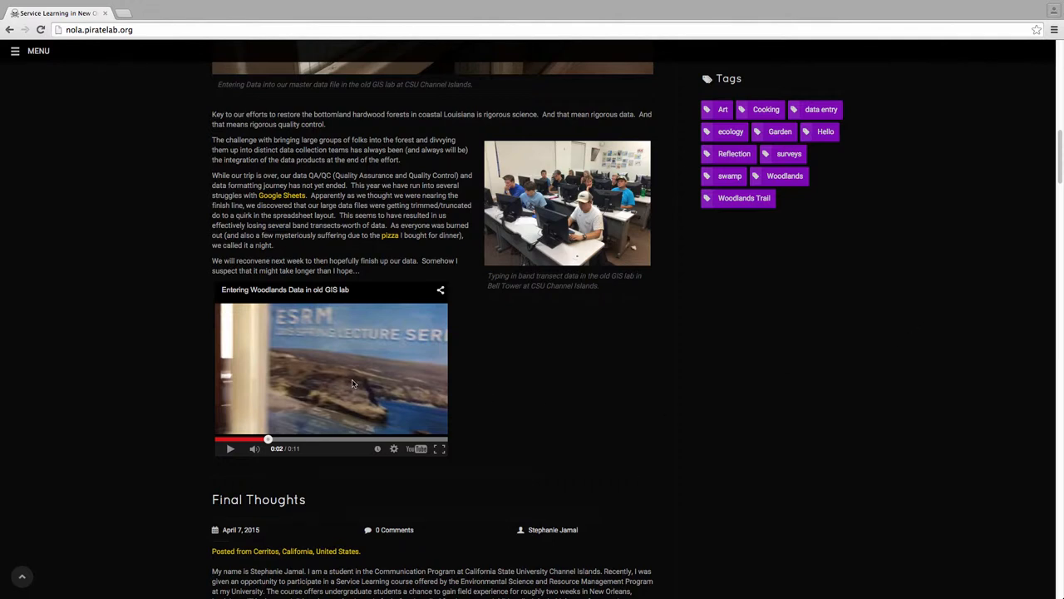
mouse_move(558, 407)
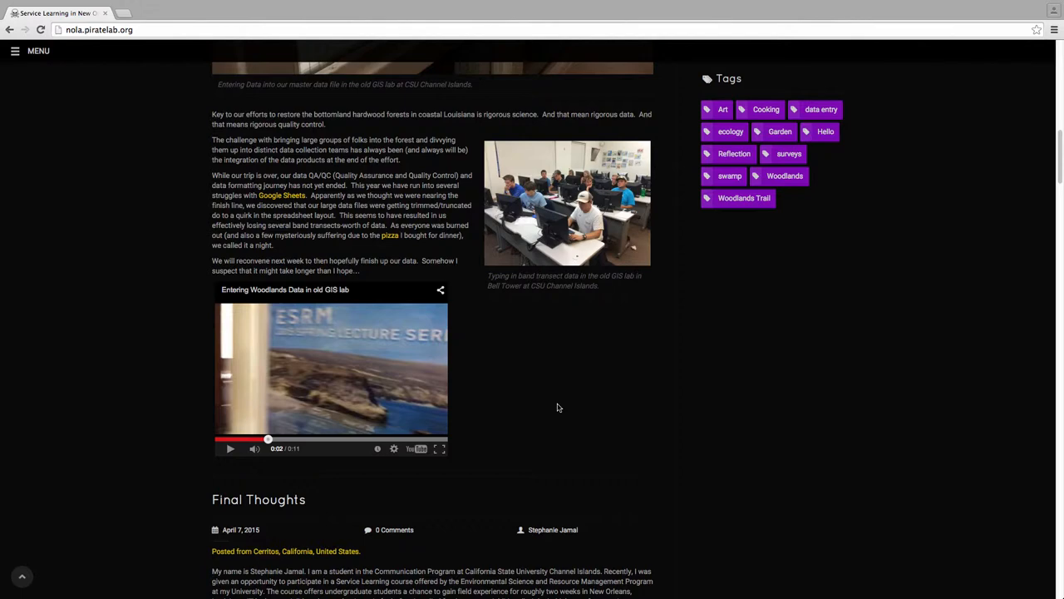
Go to blog page 3, showing March 21–22 posts like 'The last celebration'
scroll(down, 3)
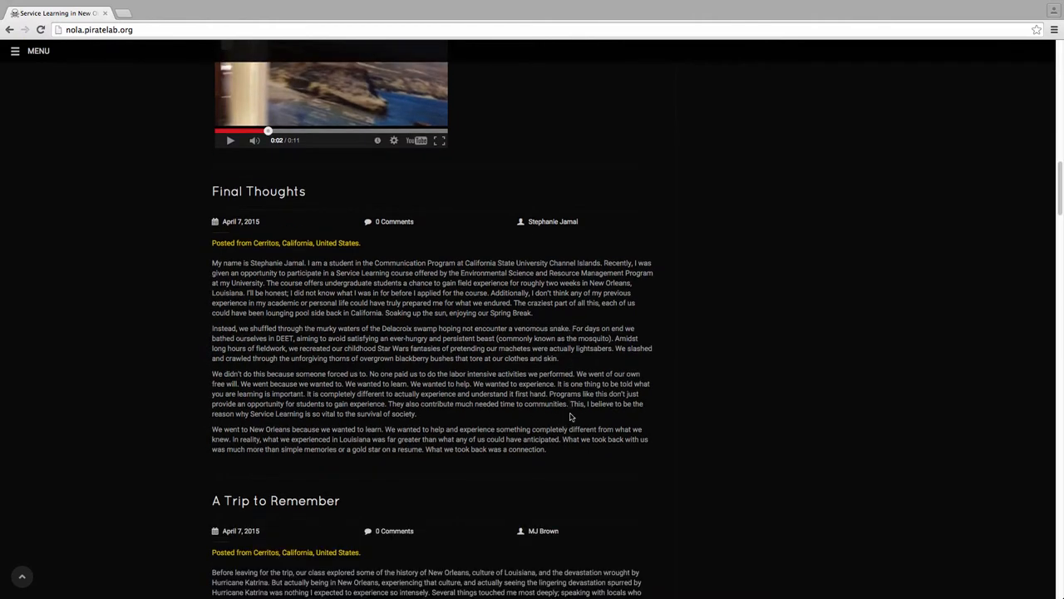
scroll(down, 3)
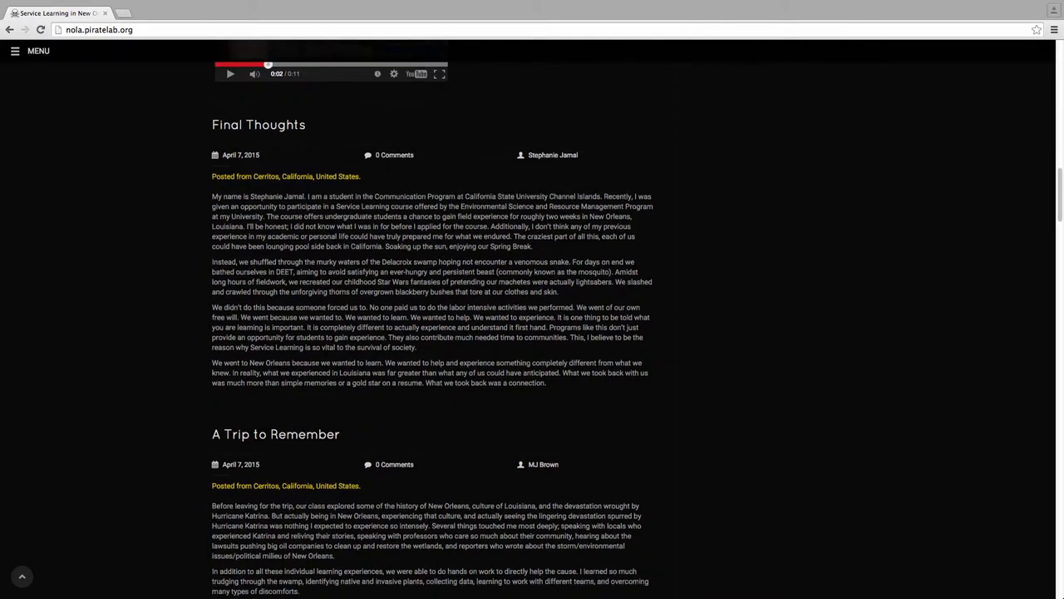
scroll(up, 3)
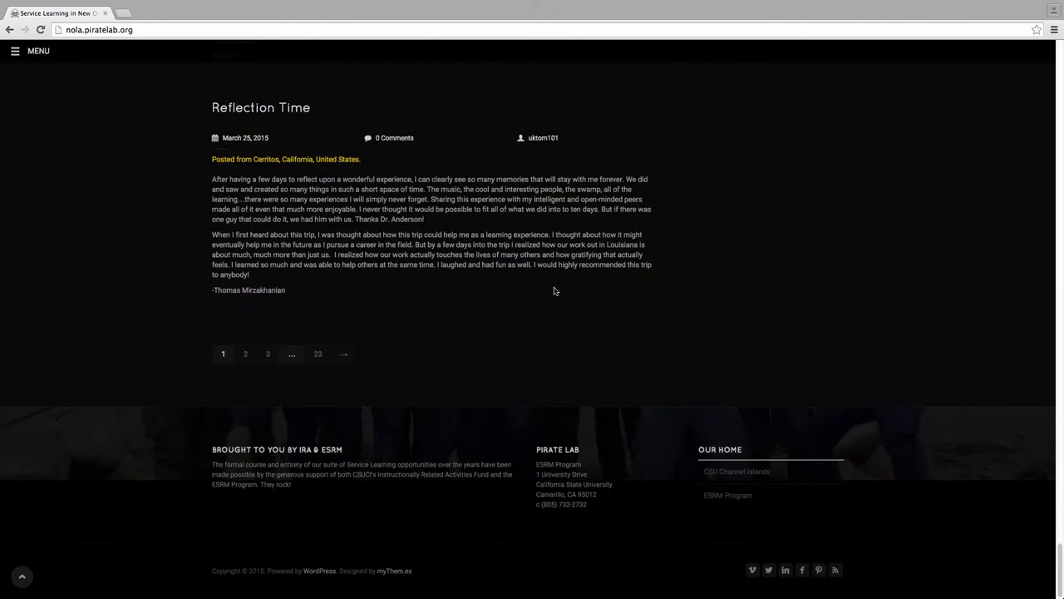
click(268, 353)
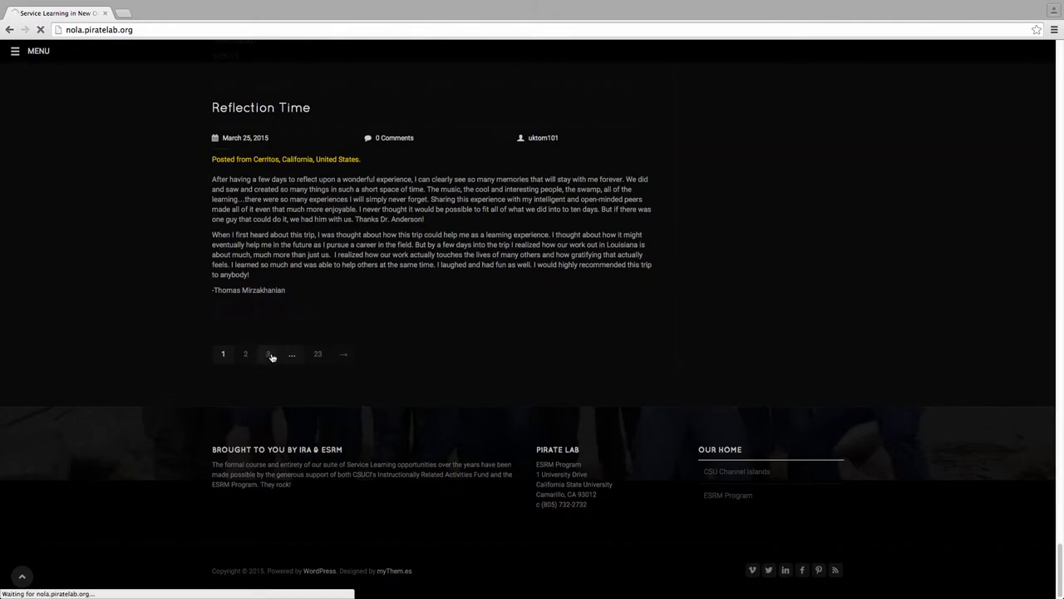
click(271, 354)
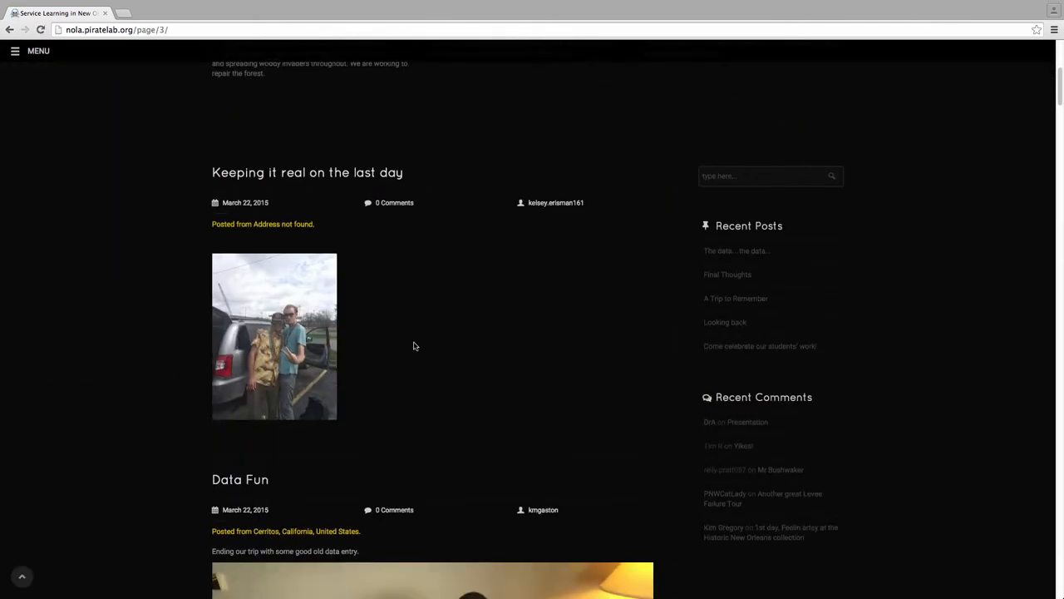
mouse_move(248, 331)
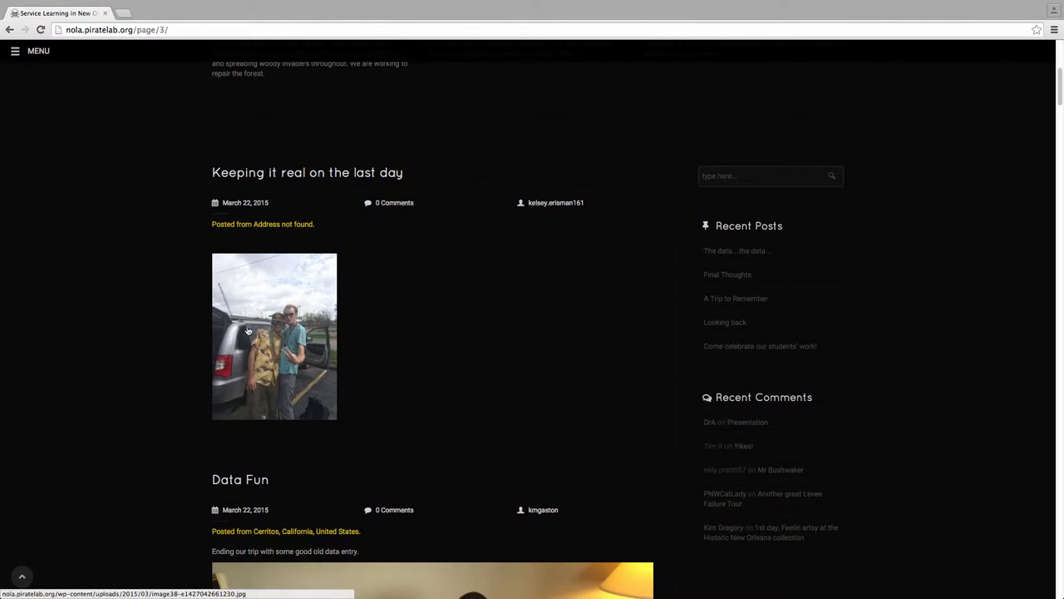
mouse_move(171, 282)
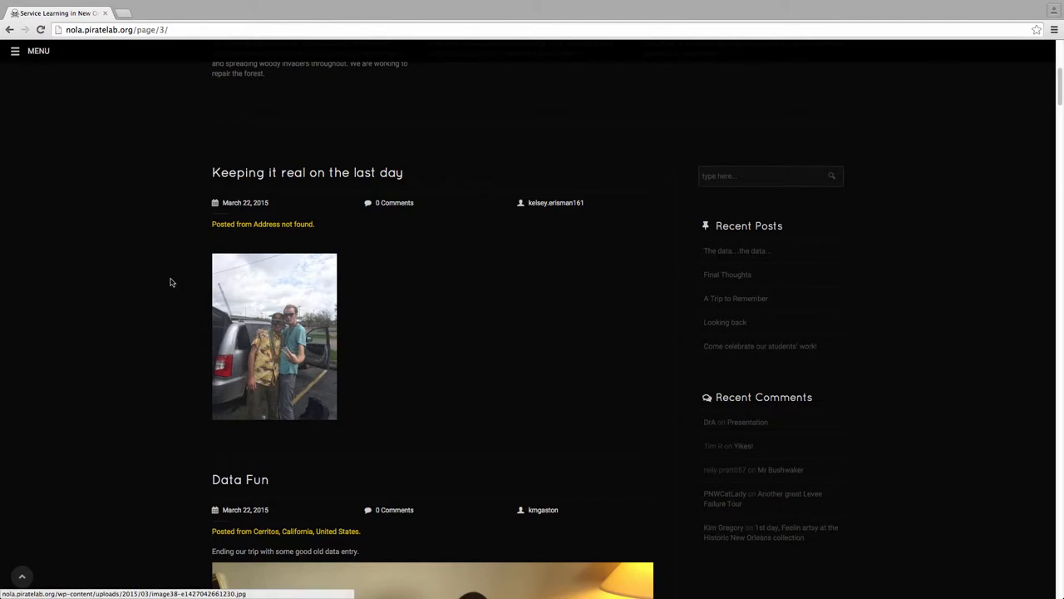
mouse_move(430, 266)
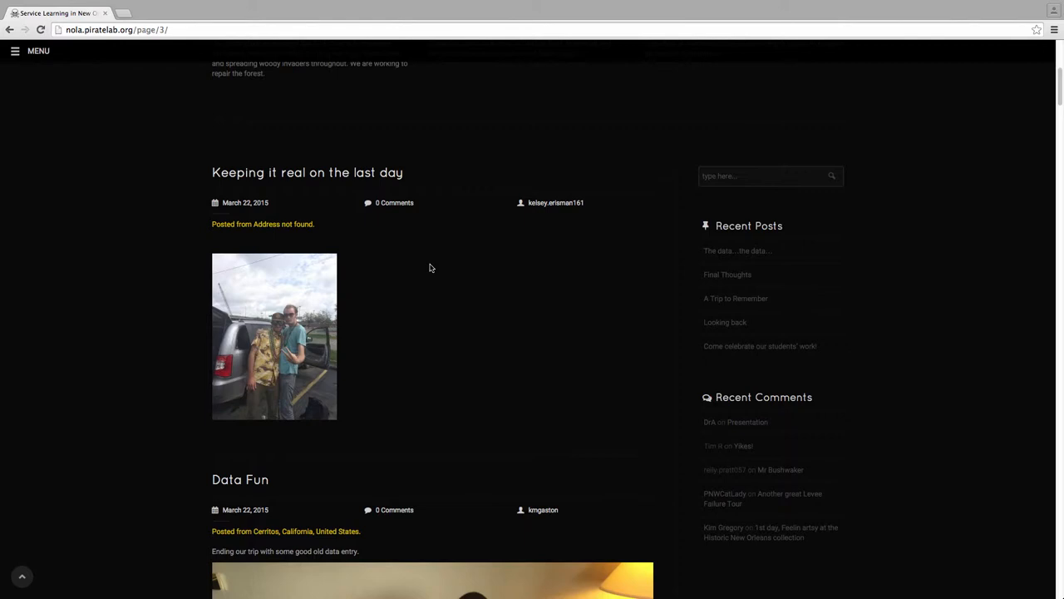
mouse_move(220, 283)
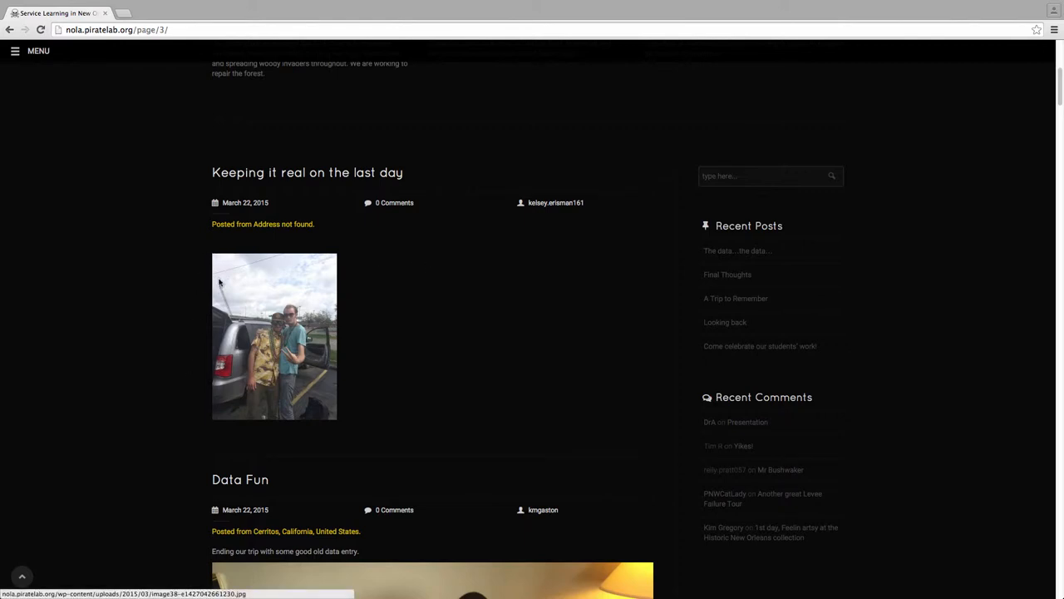
mouse_move(427, 380)
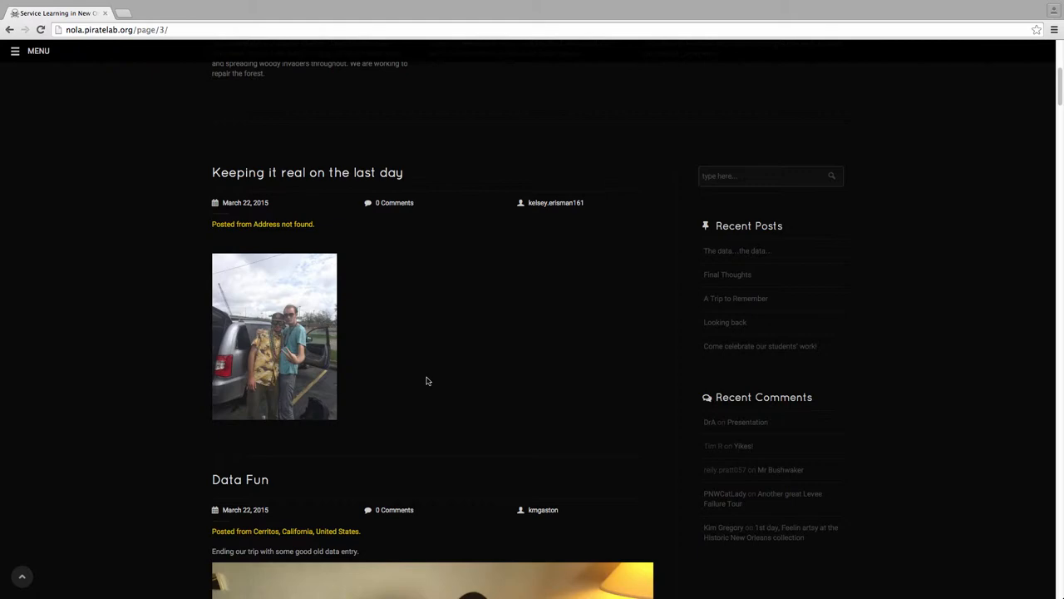
mouse_move(515, 404)
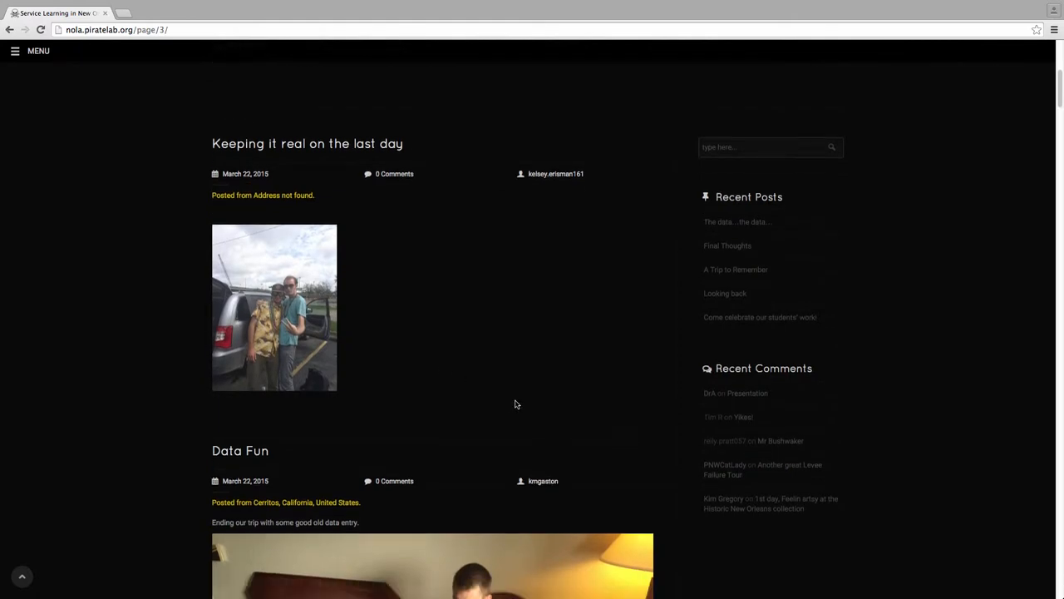
scroll(down, 3)
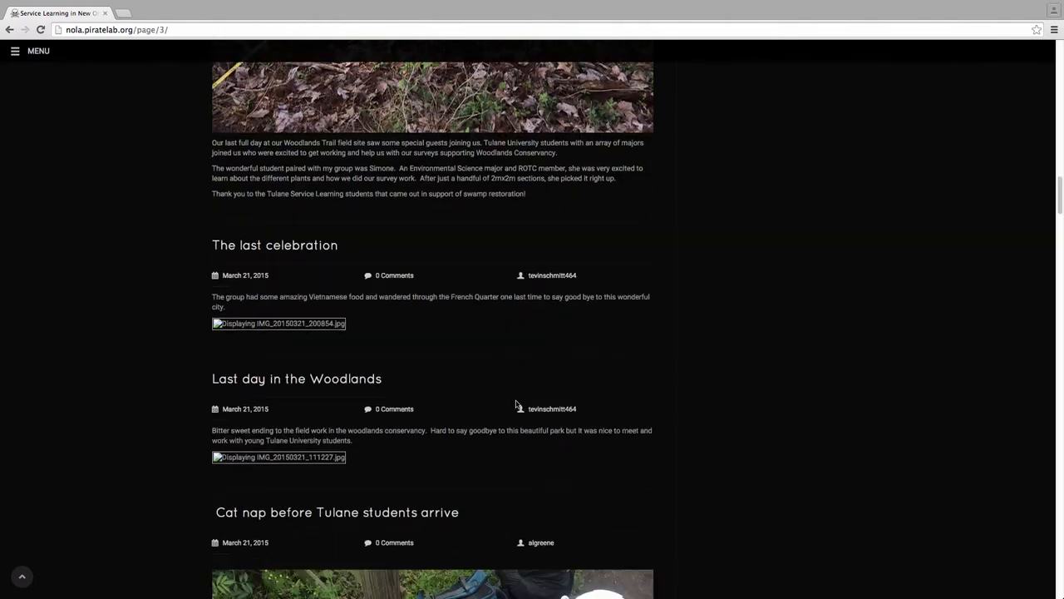
scroll(down, 3)
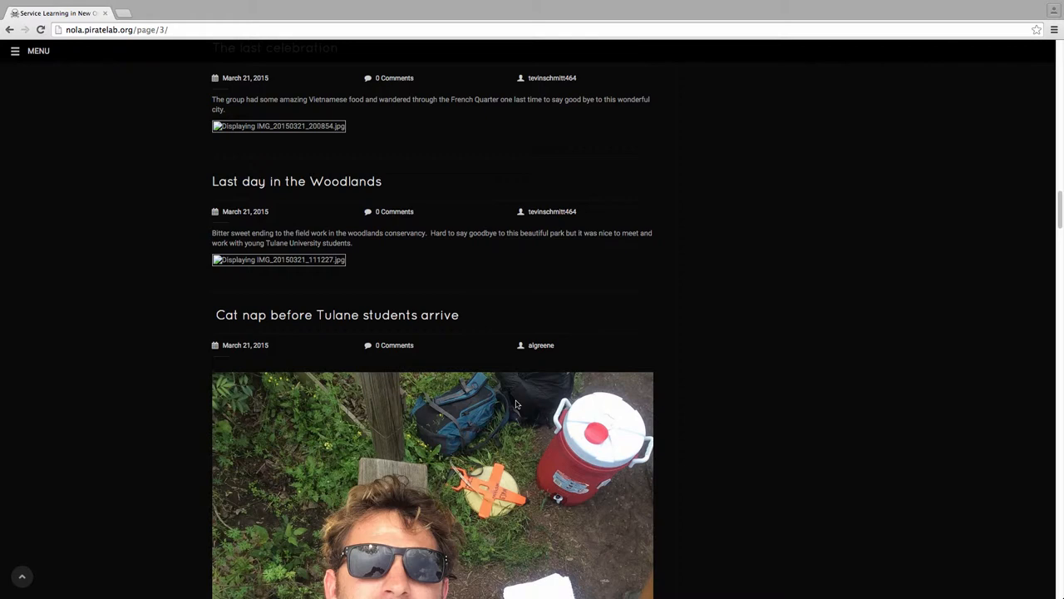
mouse_move(410, 255)
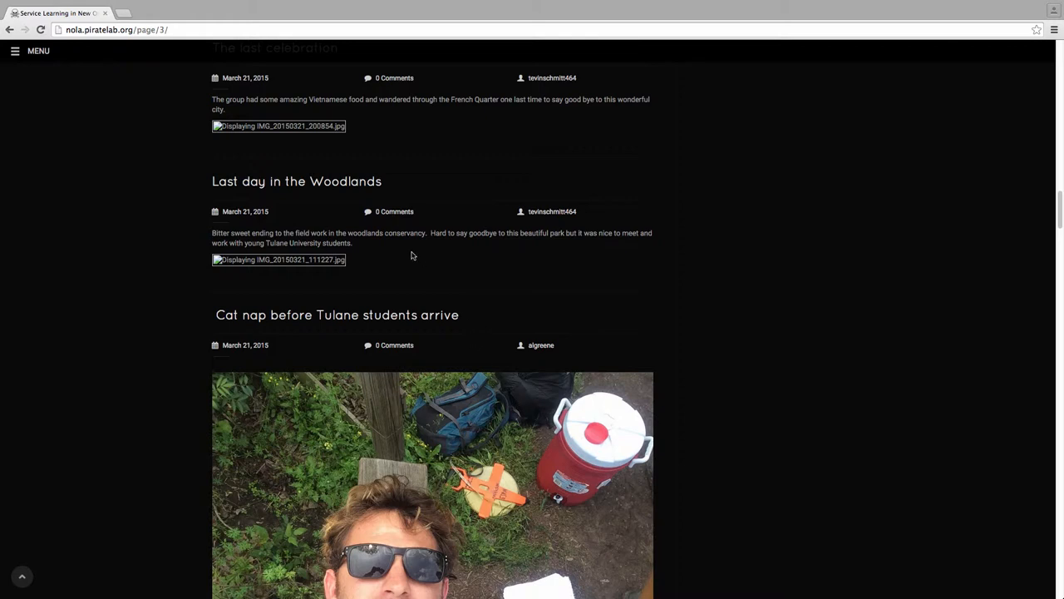
mouse_move(287, 165)
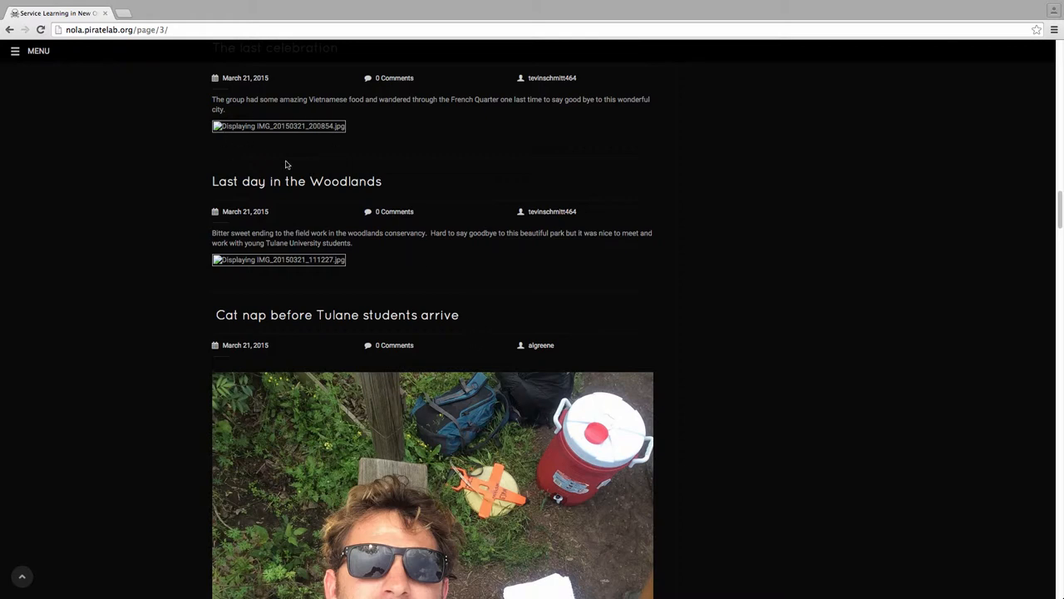
scroll(up, 3)
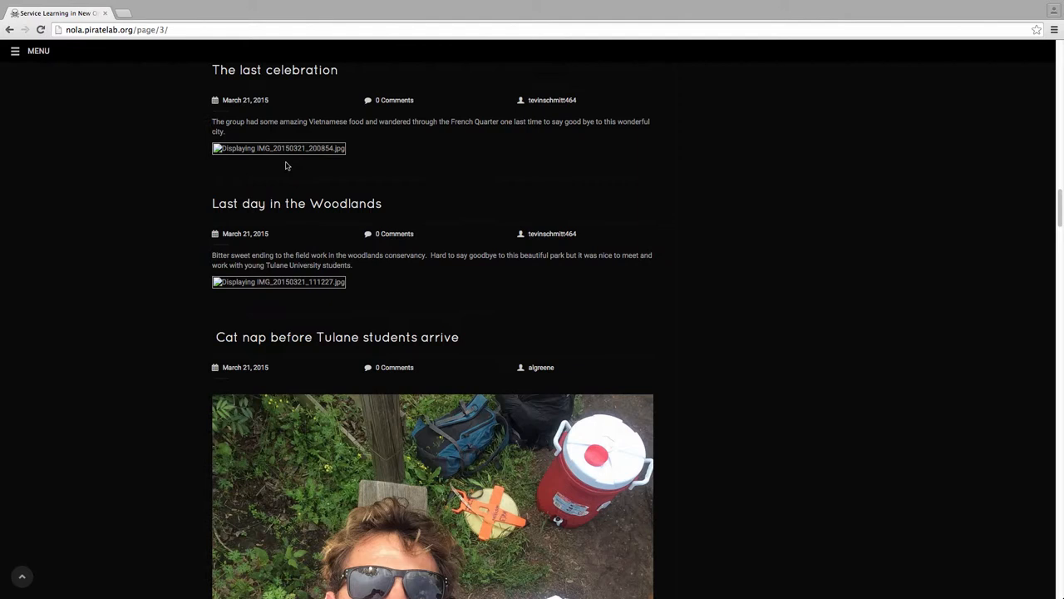
mouse_move(263, 161)
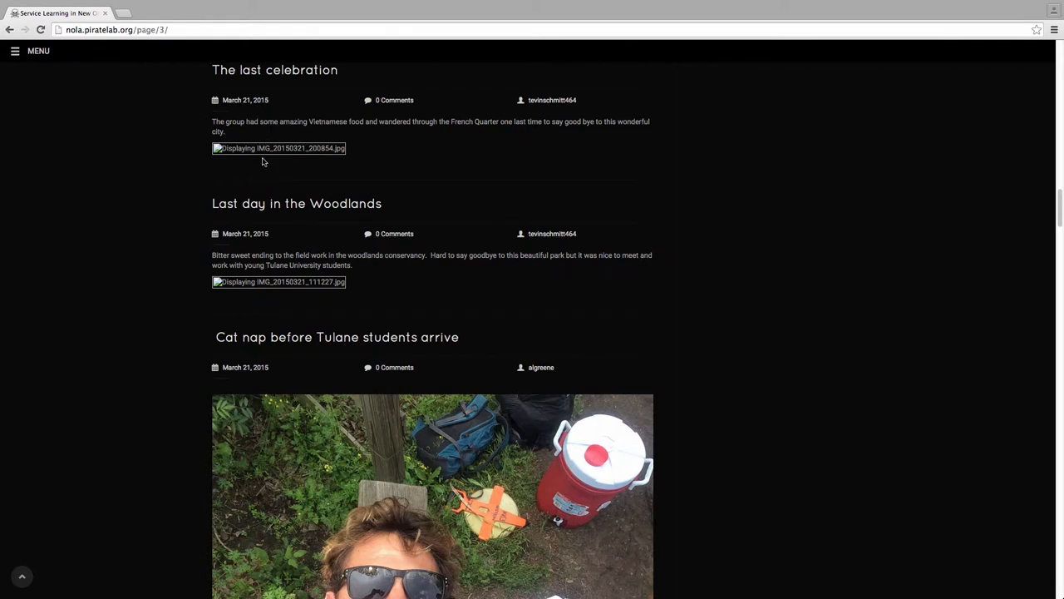
mouse_move(377, 148)
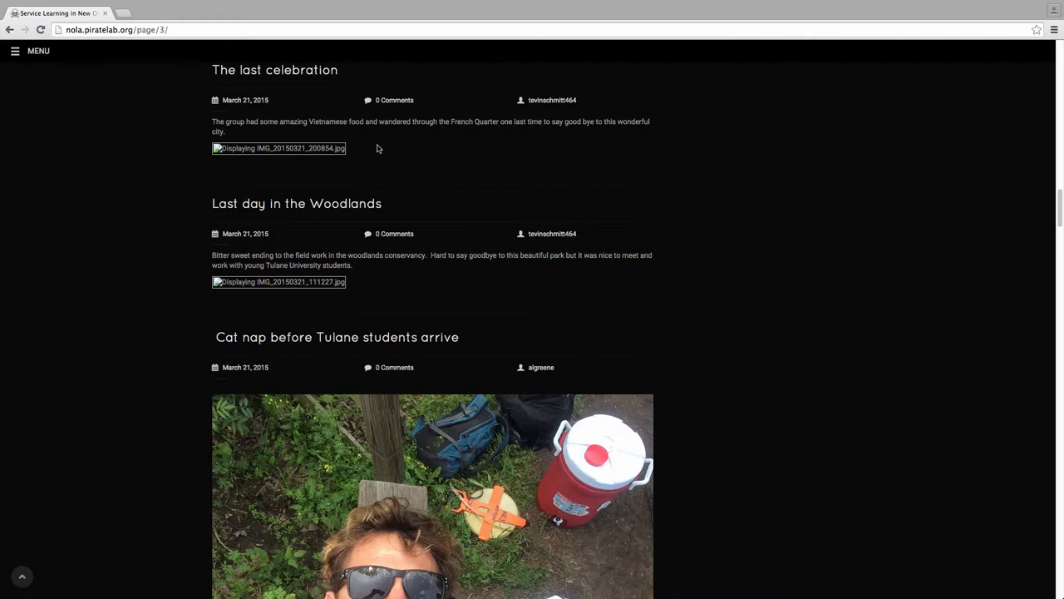
mouse_move(229, 162)
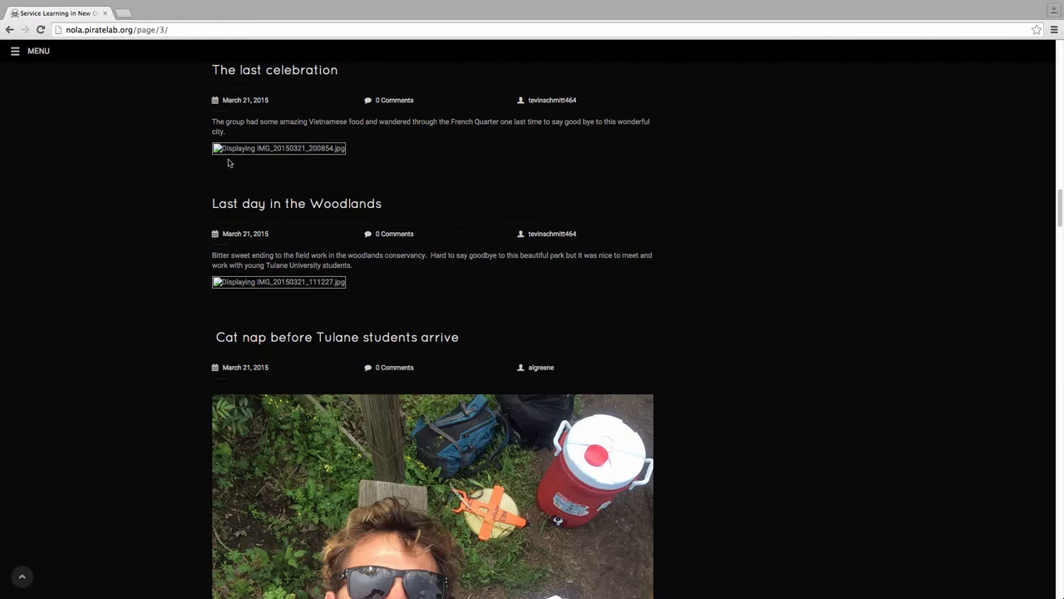
mouse_move(261, 175)
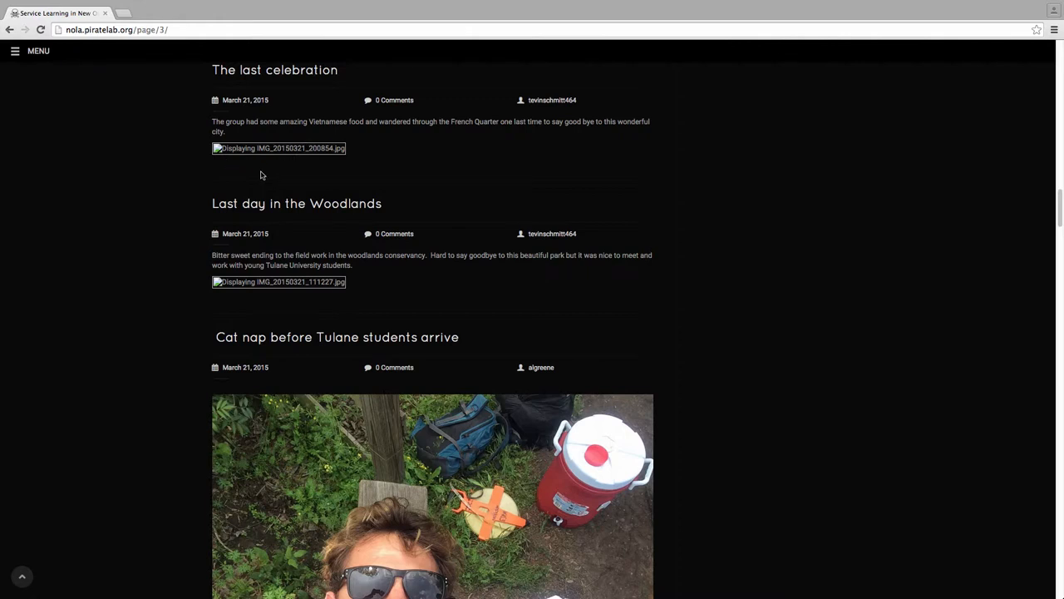
mouse_move(305, 155)
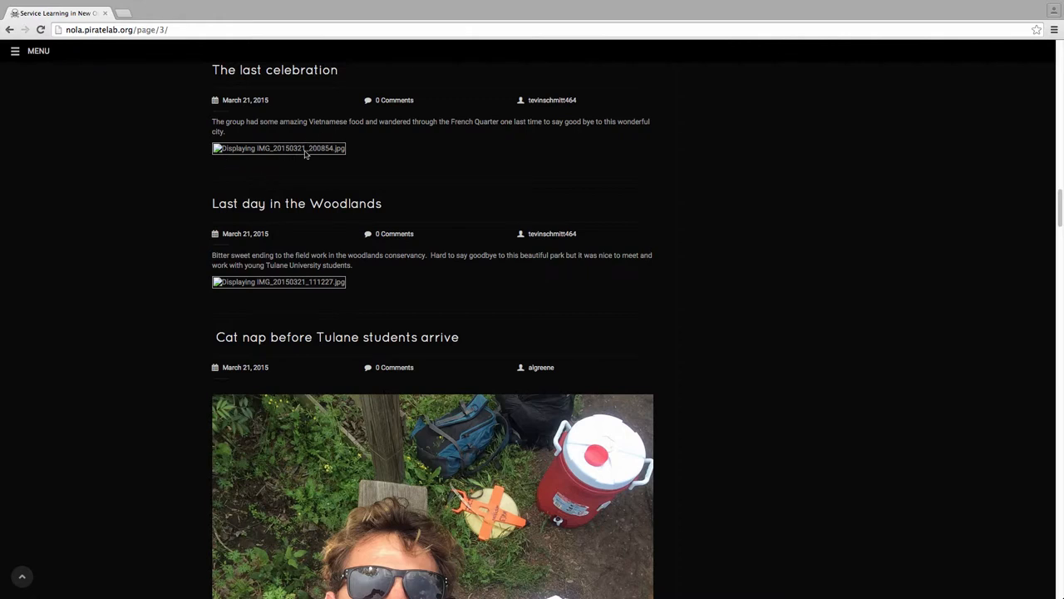
mouse_move(216, 150)
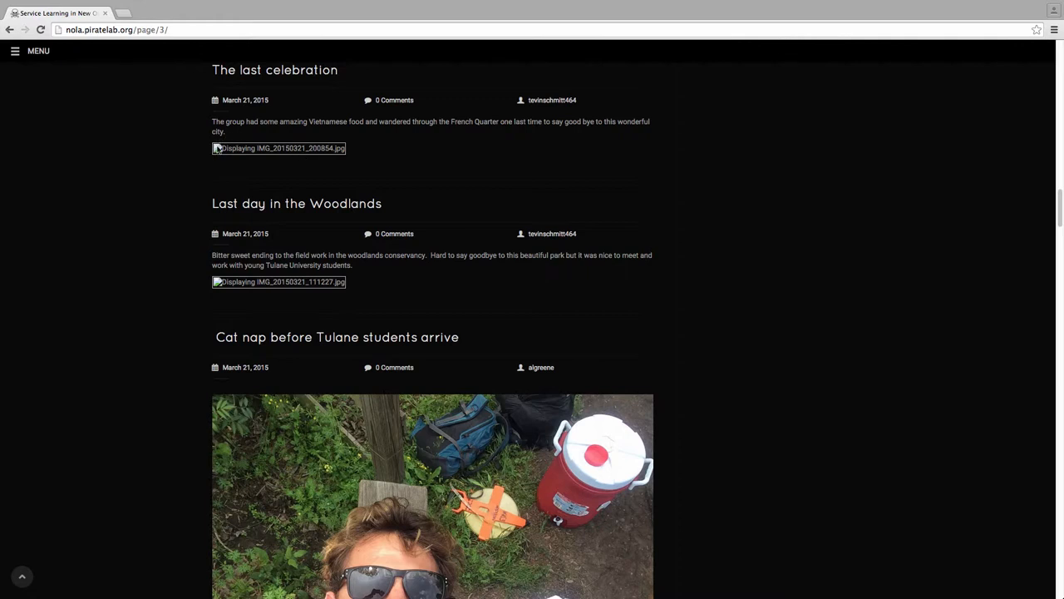
mouse_move(364, 151)
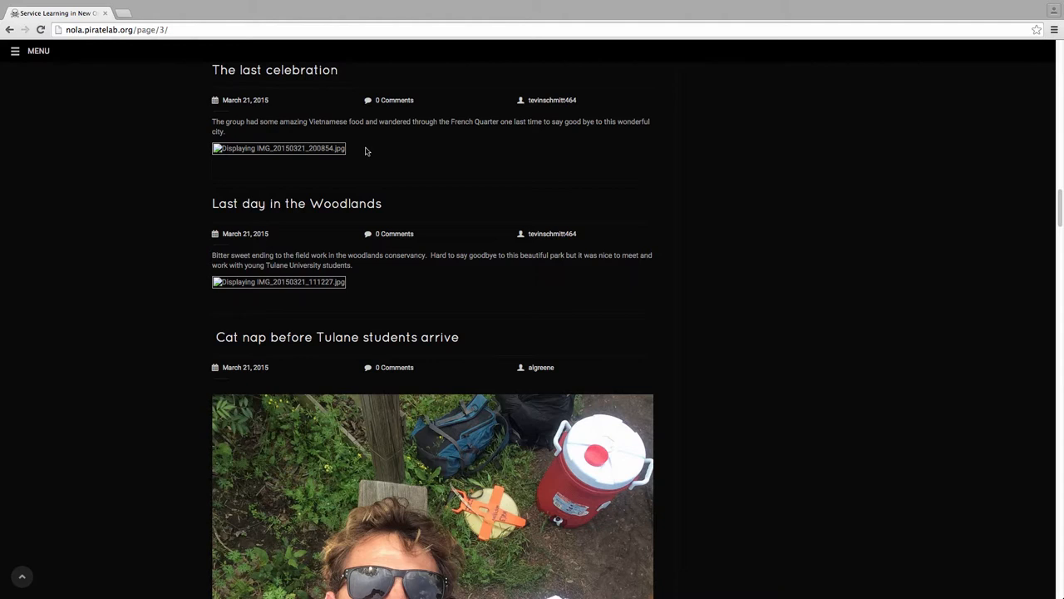
Scroll to the top of page 3, then down to the Tulane students' Woodlands Trail photo
scroll(up, 3)
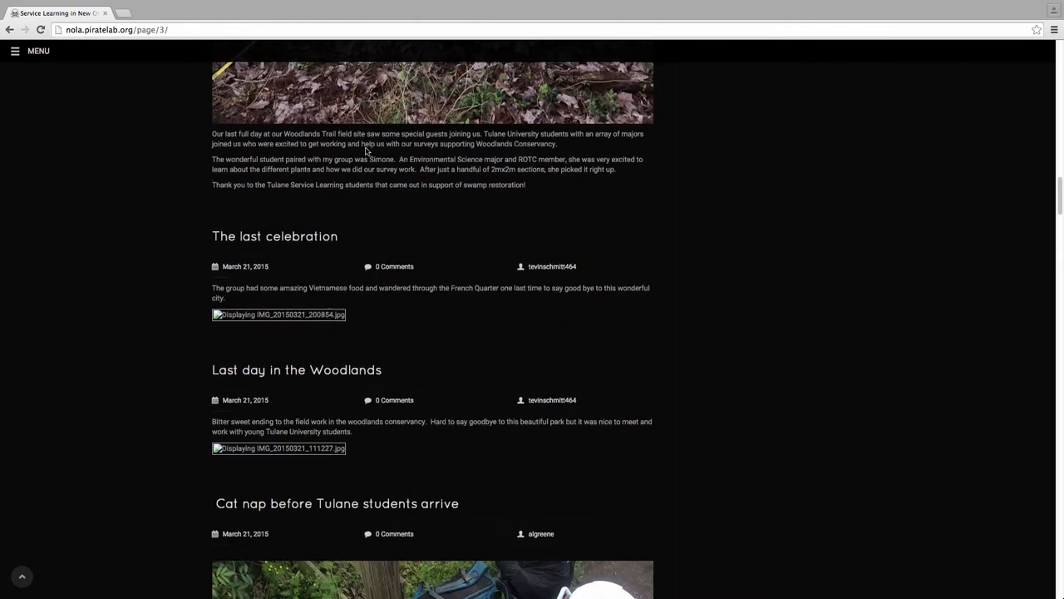
scroll(up, 3)
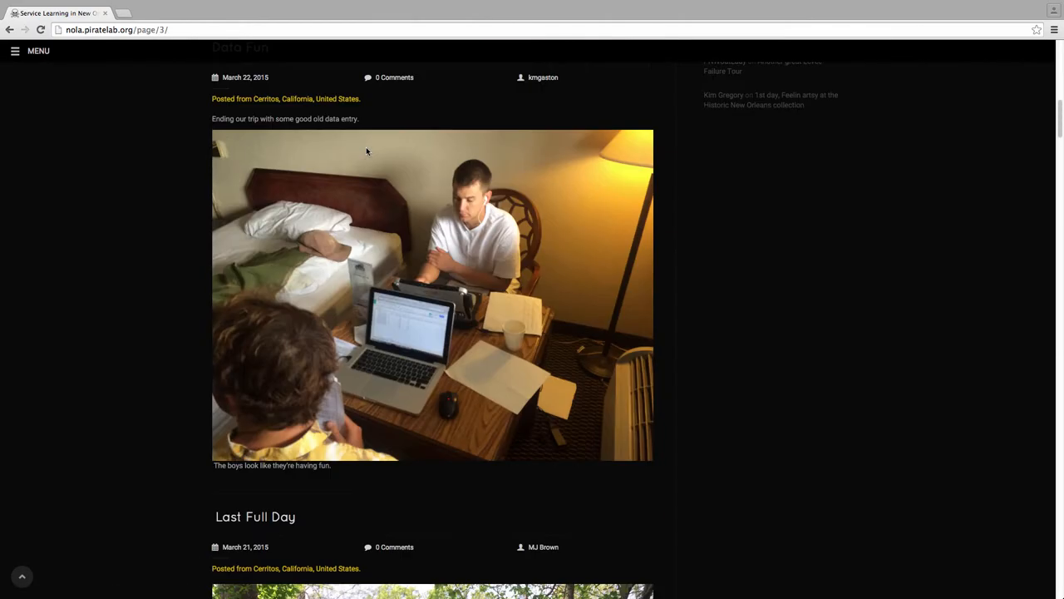
scroll(up, 3)
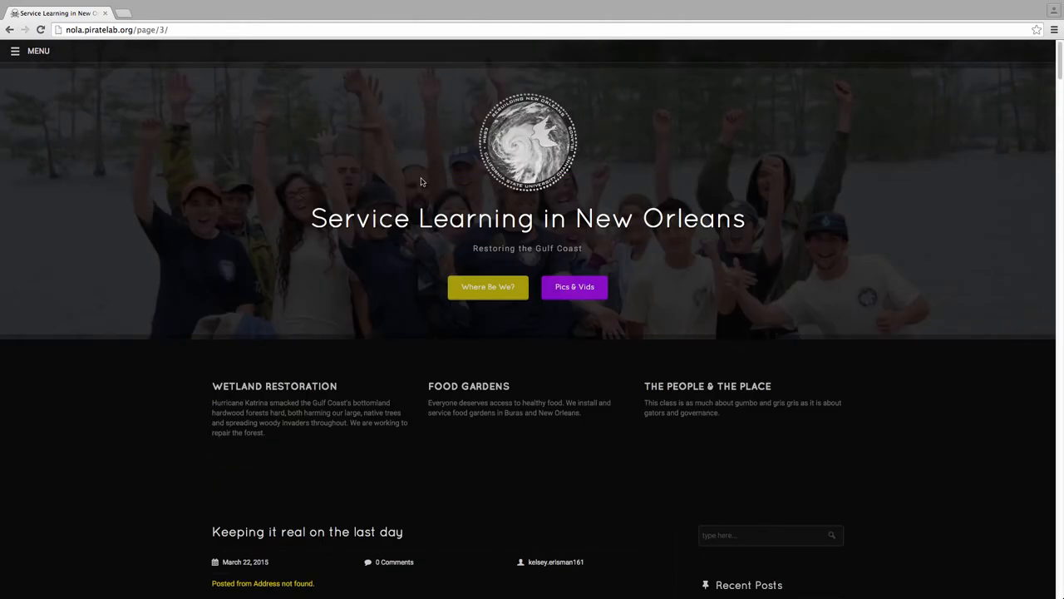
scroll(down, 3)
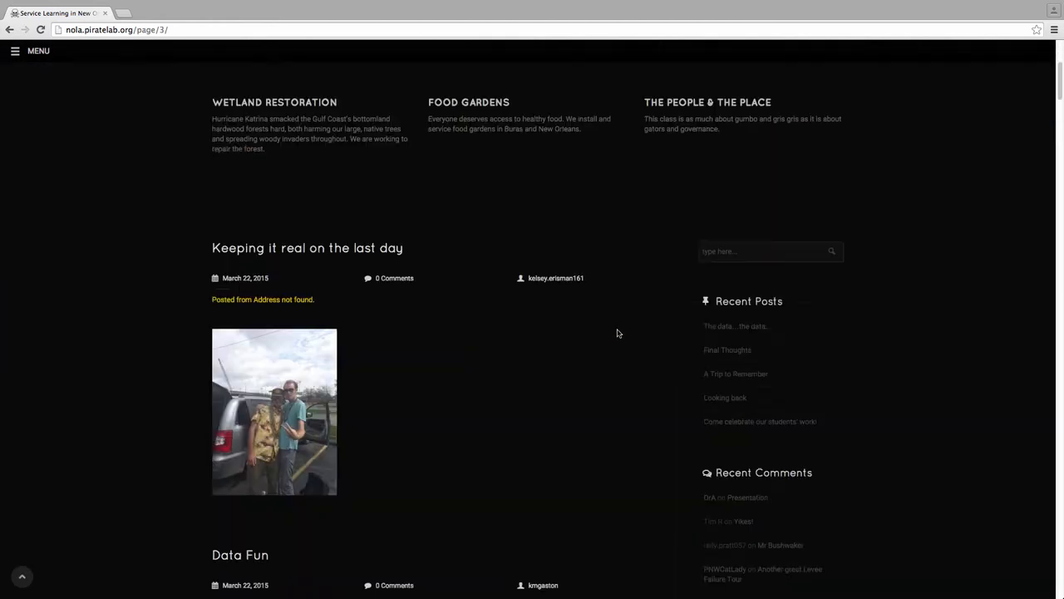
scroll(down, 3)
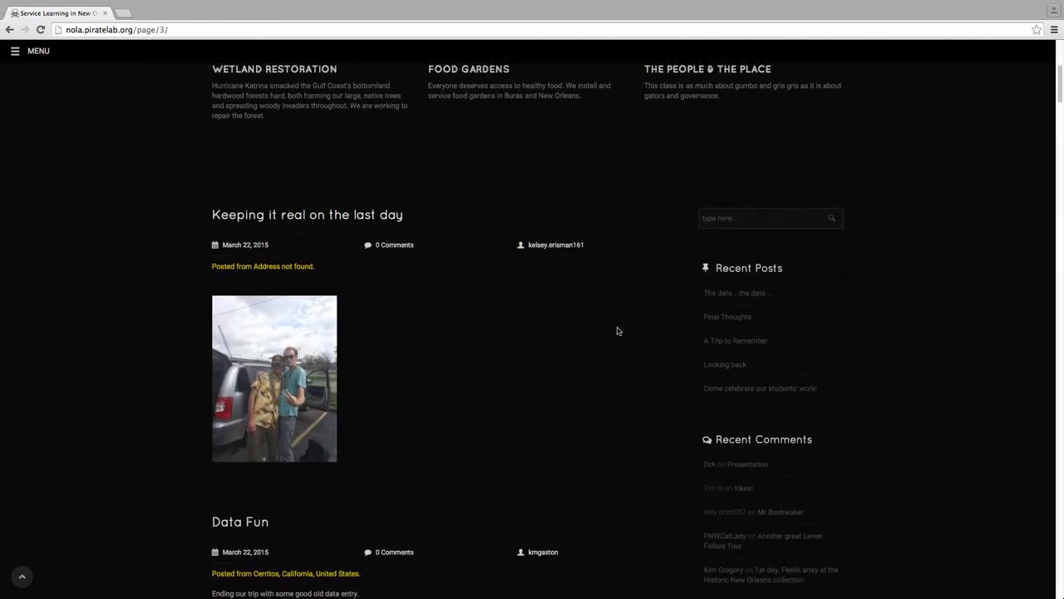
scroll(up, 3)
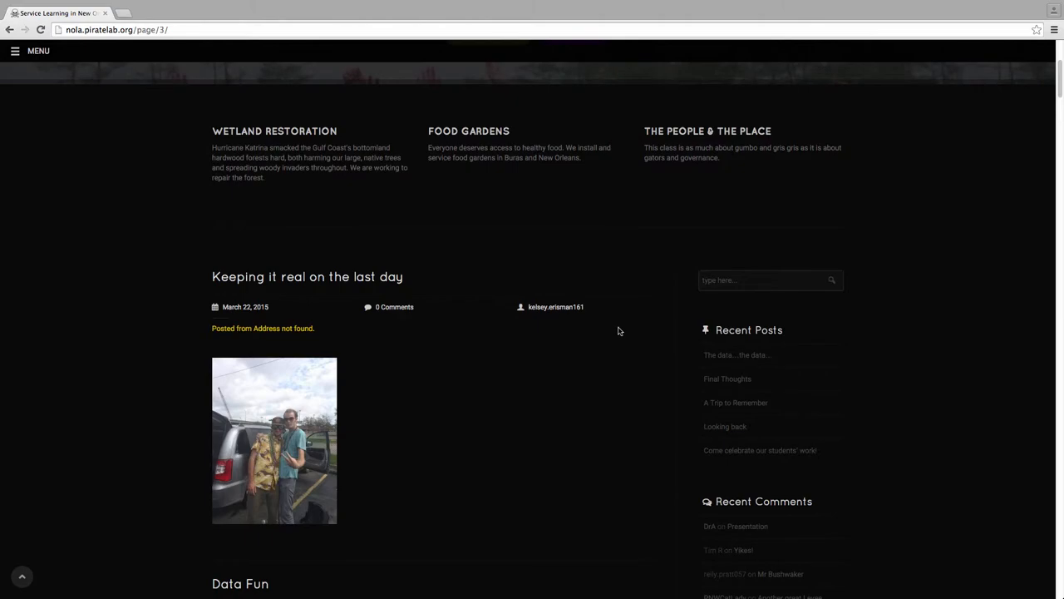
scroll(down, 3)
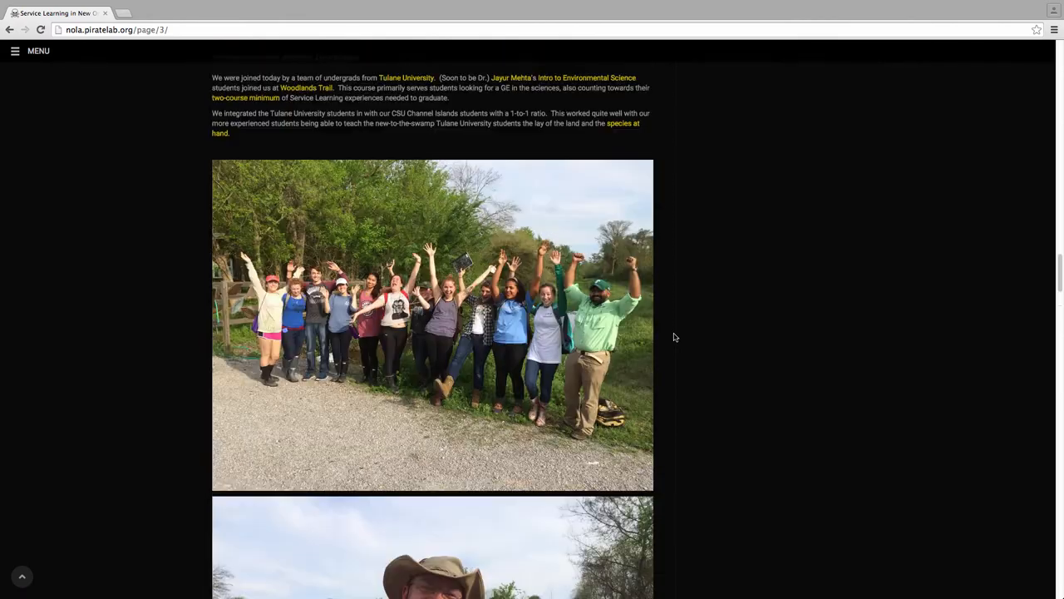
Scroll through the Tulane post photos, then back up to Data Fun and 'Last Full Day'
scroll(up, 3)
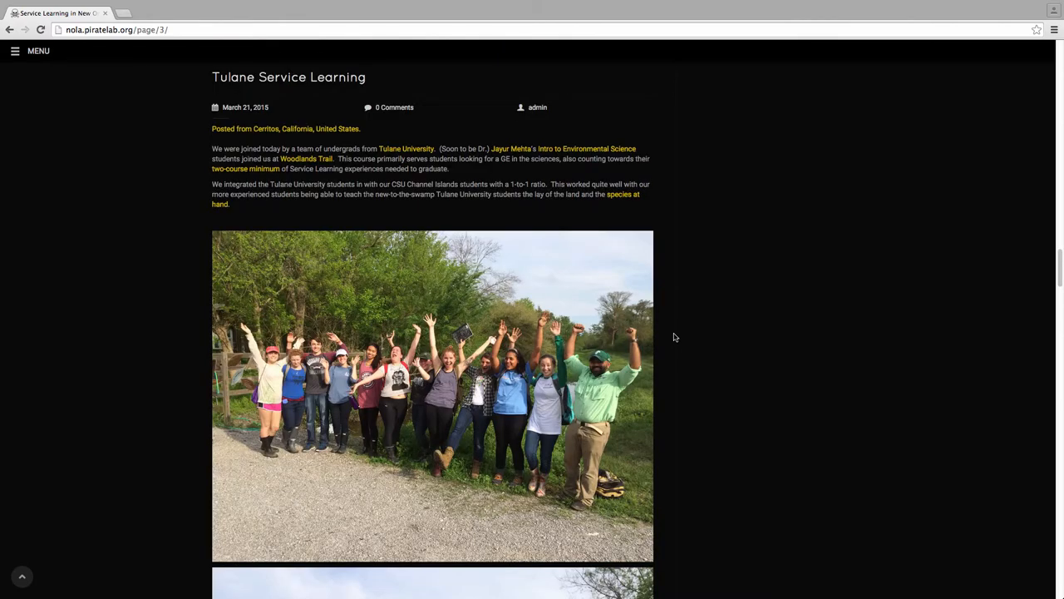
mouse_move(662, 331)
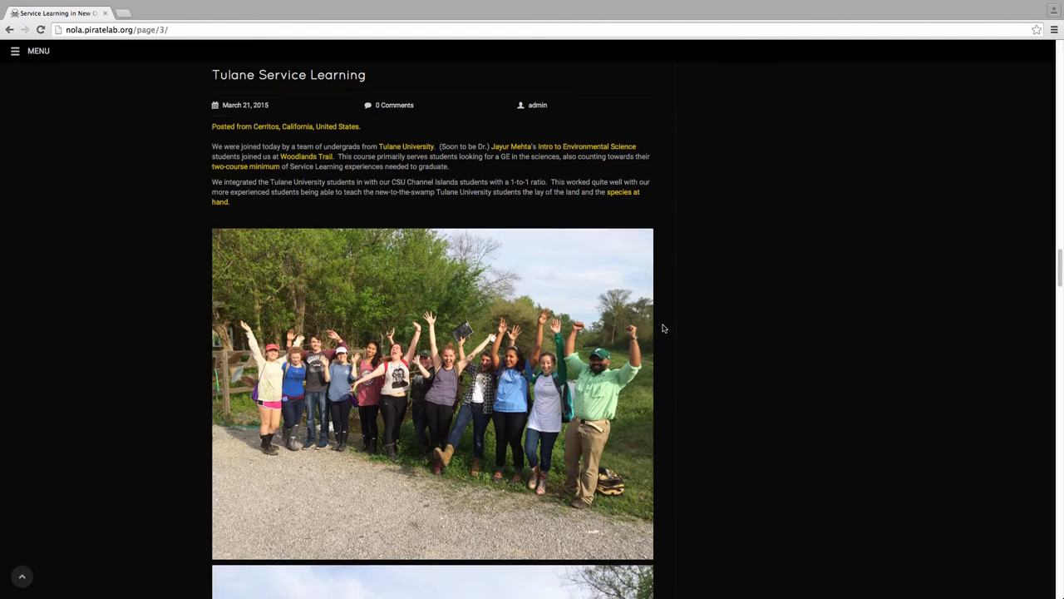
scroll(down, 3)
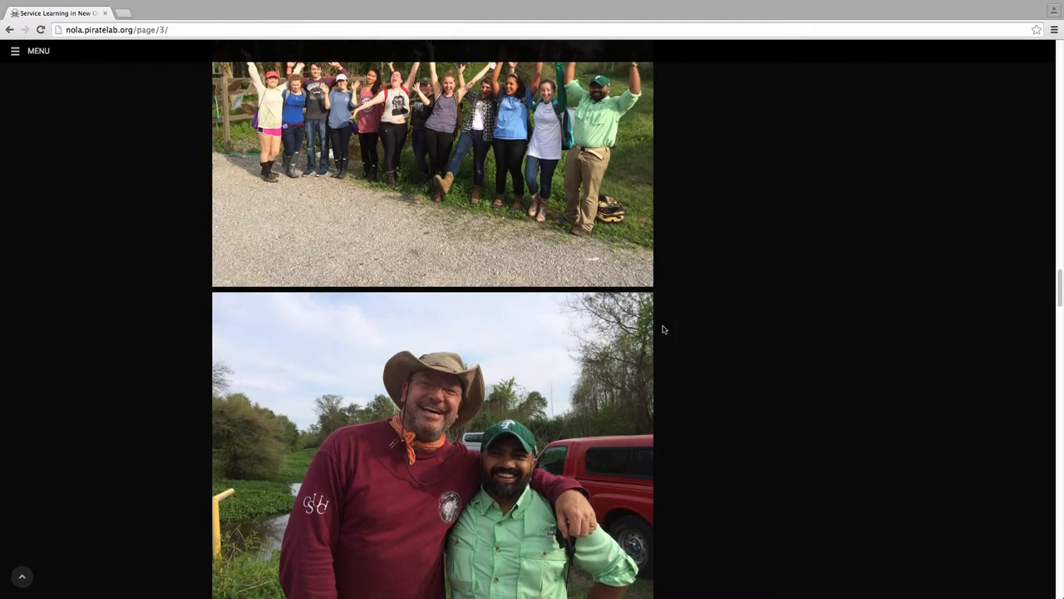
scroll(up, 3)
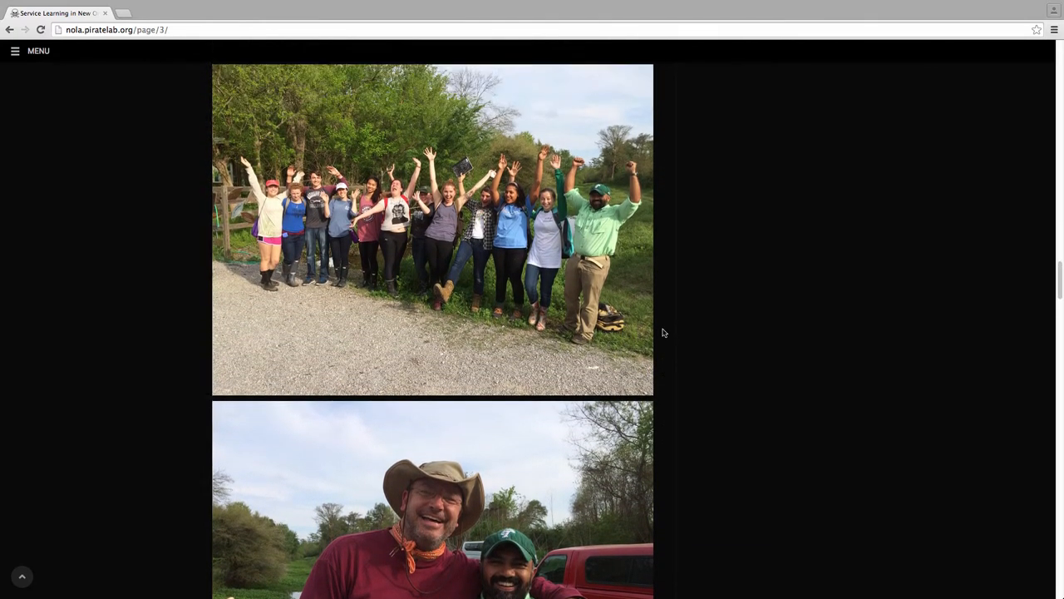
scroll(down, 3)
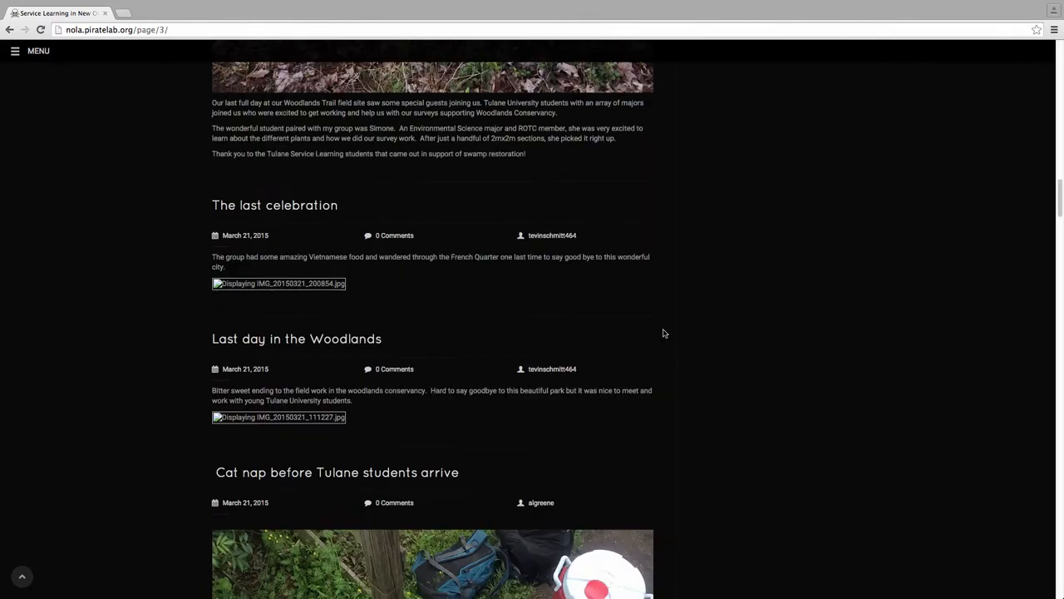
scroll(down, 3)
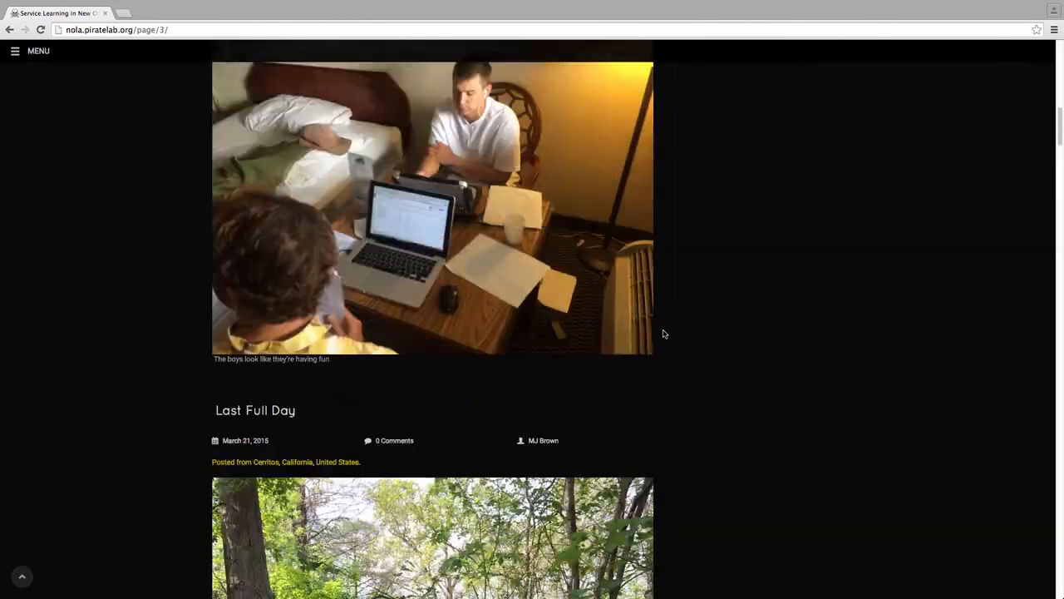